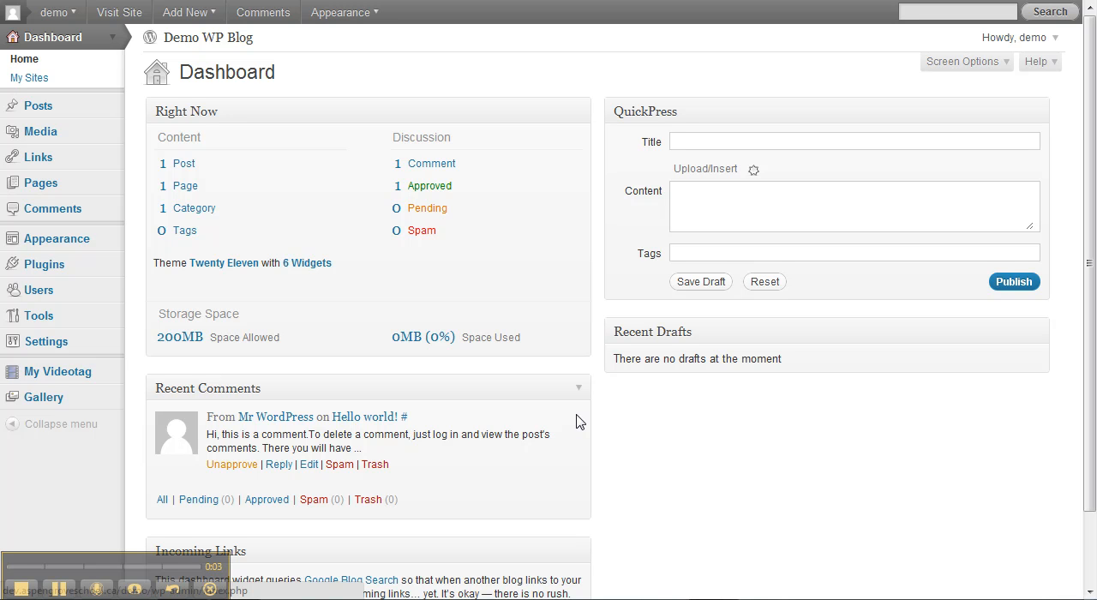
mouse_move(349, 92)
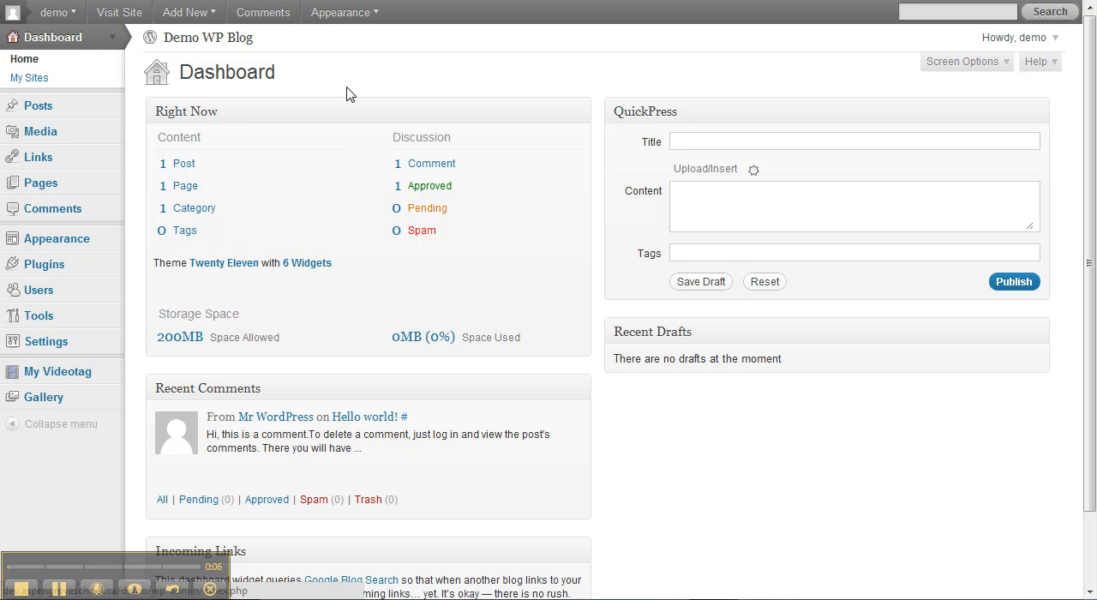
mouse_move(219, 60)
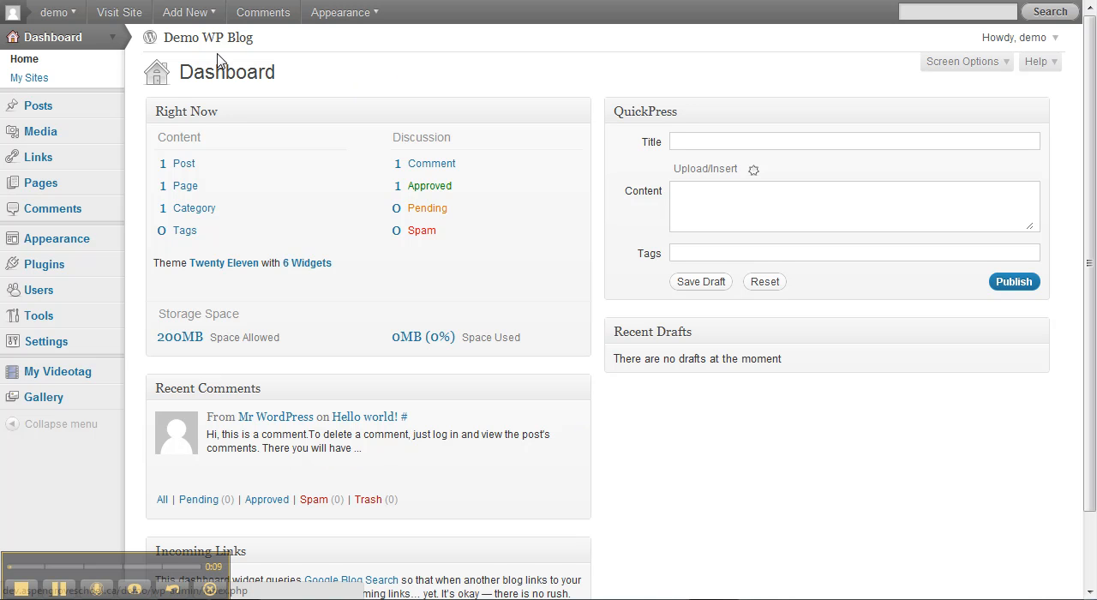
mouse_move(208, 37)
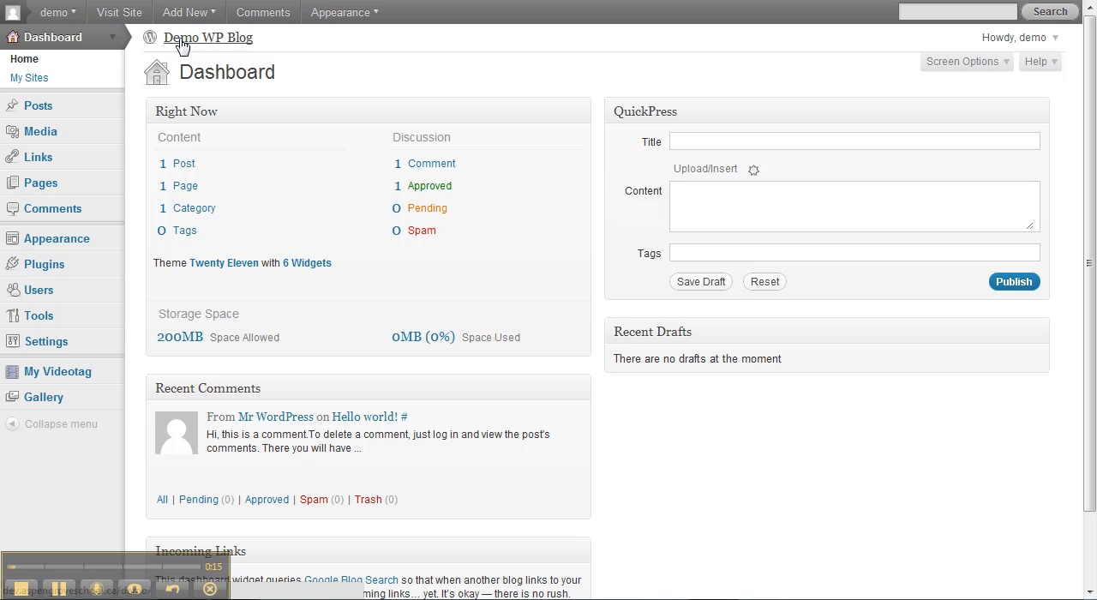
mouse_move(119, 12)
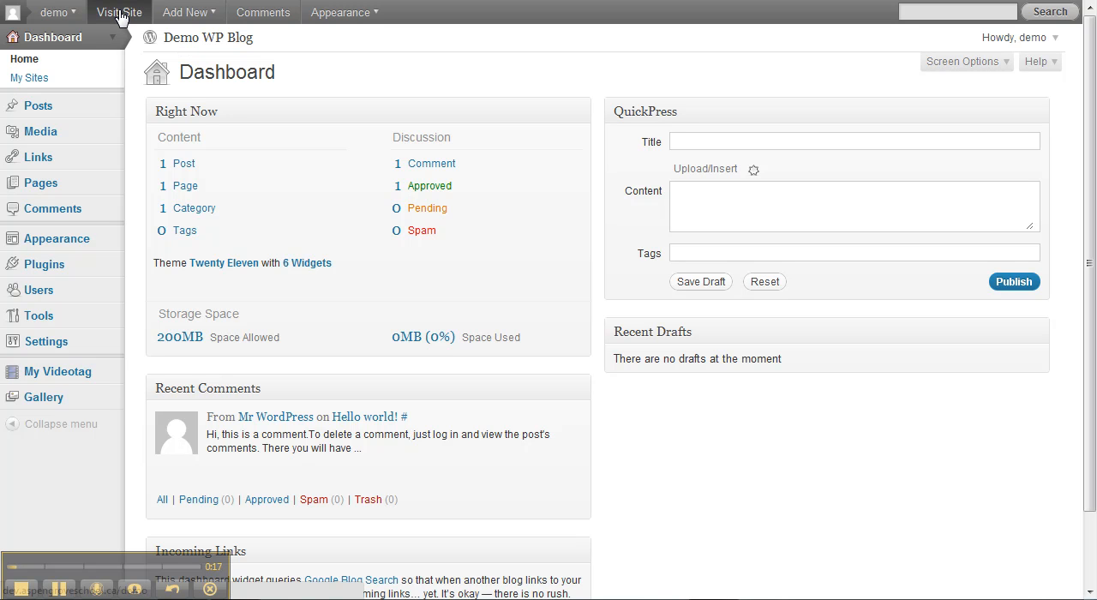
mouse_move(213, 44)
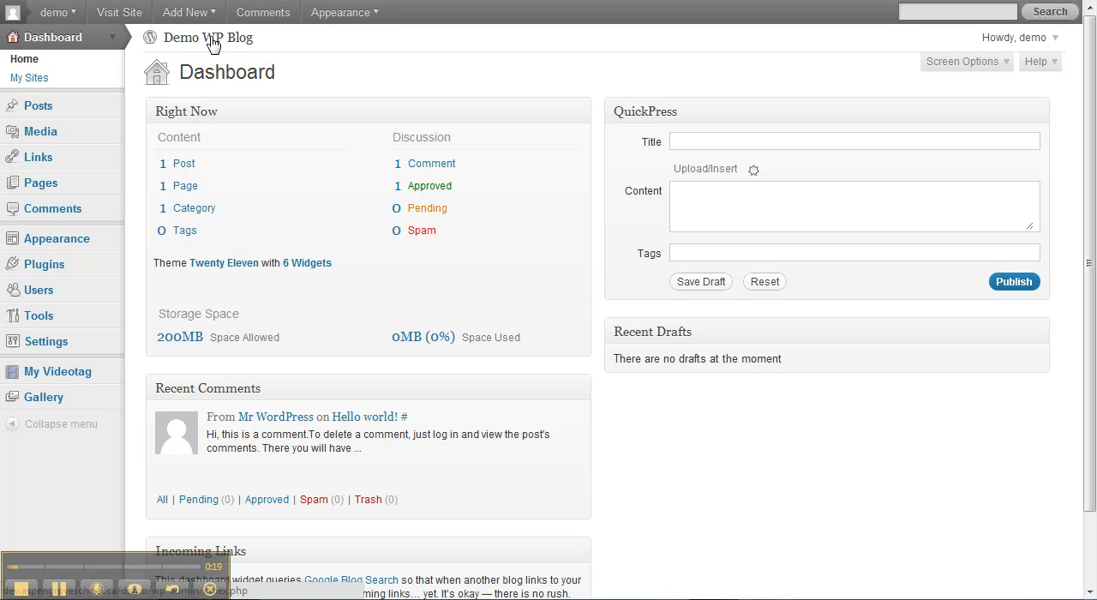
mouse_move(209, 37)
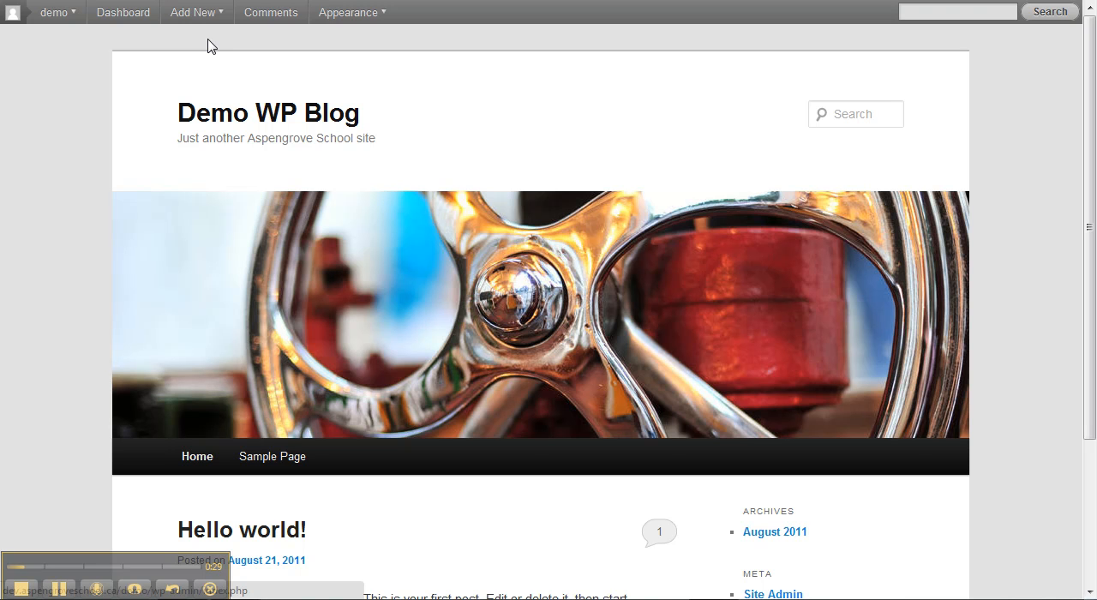
mouse_move(620, 185)
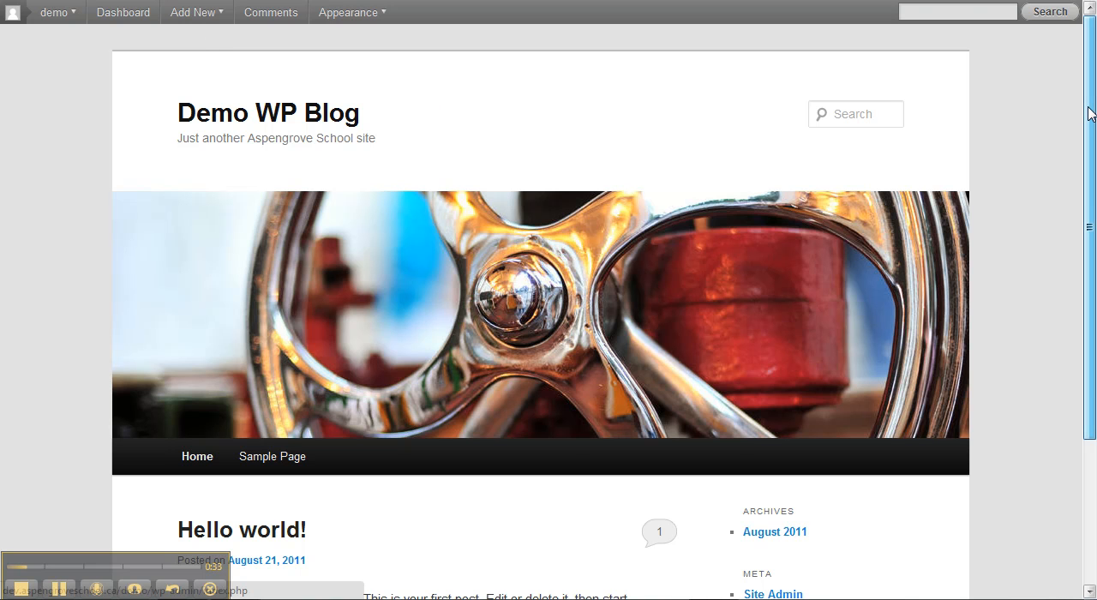
Scroll down through the Hello world! post on the front page and back up
scroll(down, 3)
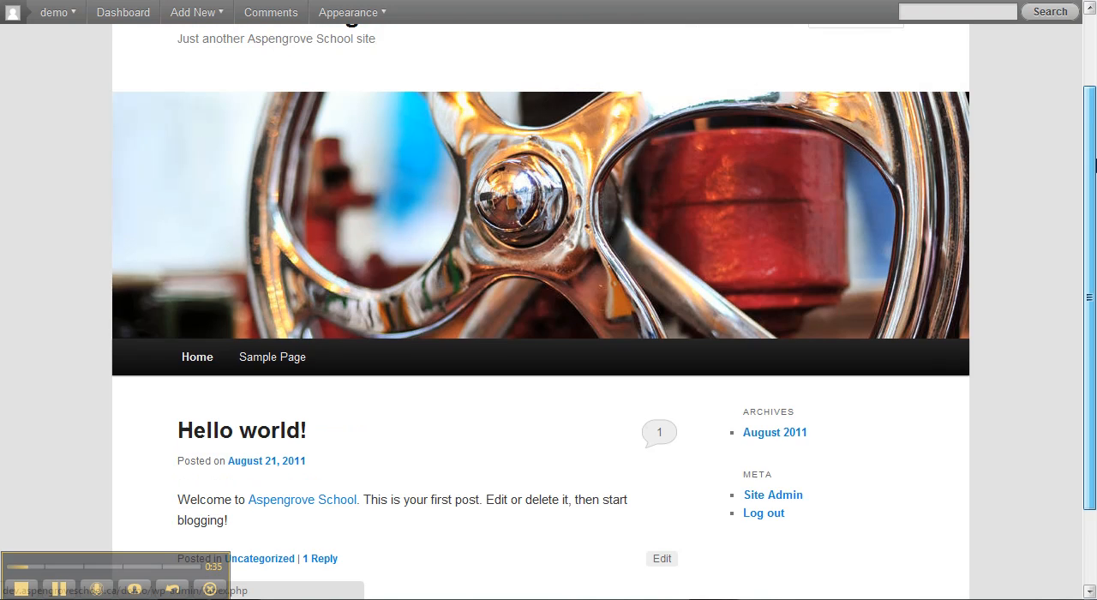
scroll(up, 3)
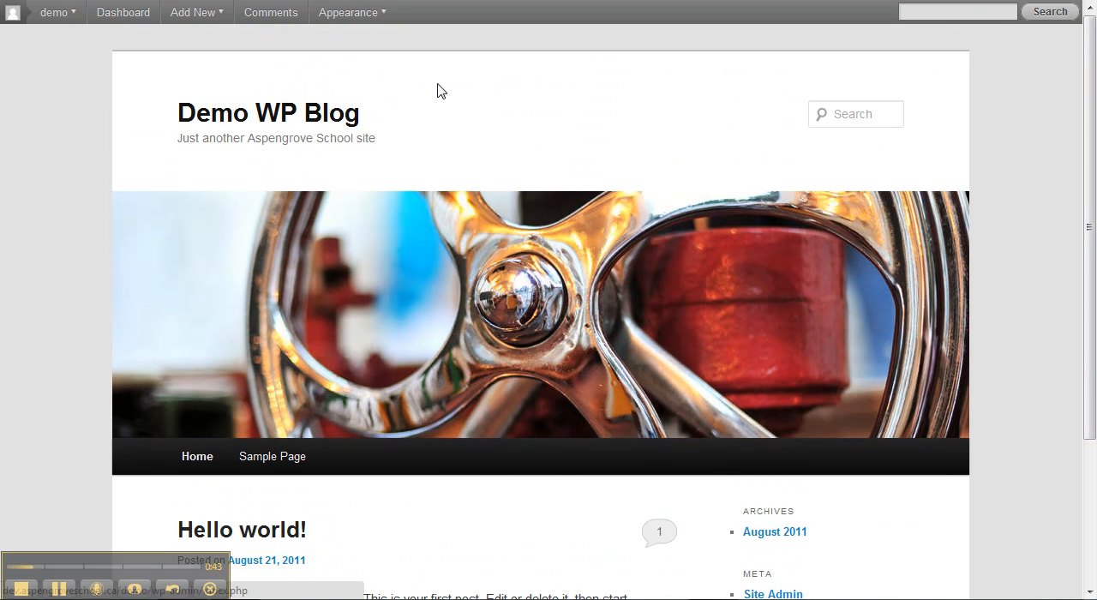
mouse_move(268, 113)
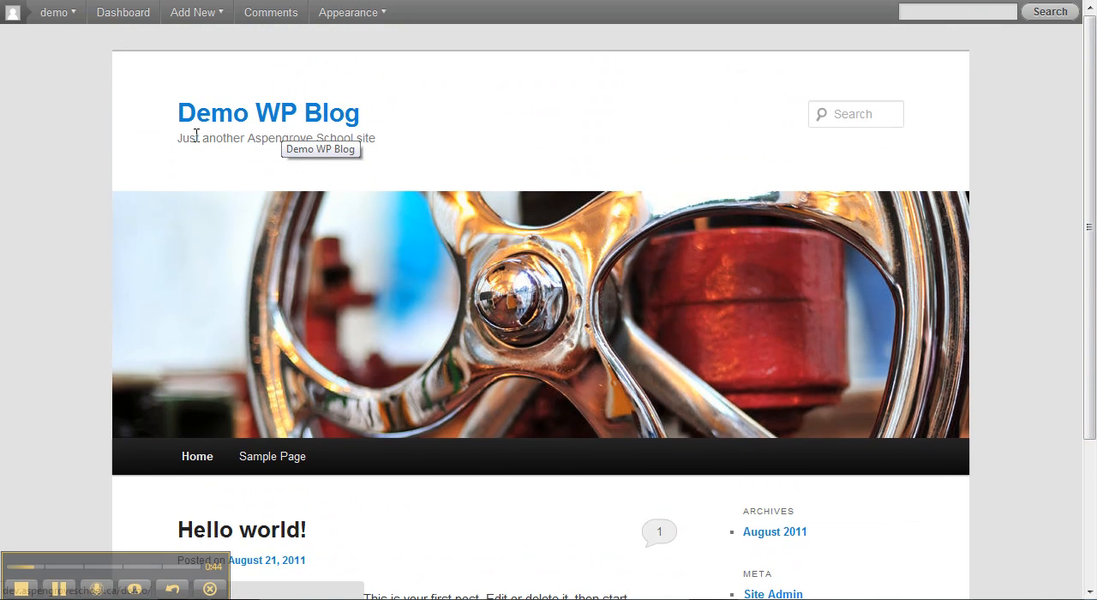
mouse_move(192, 144)
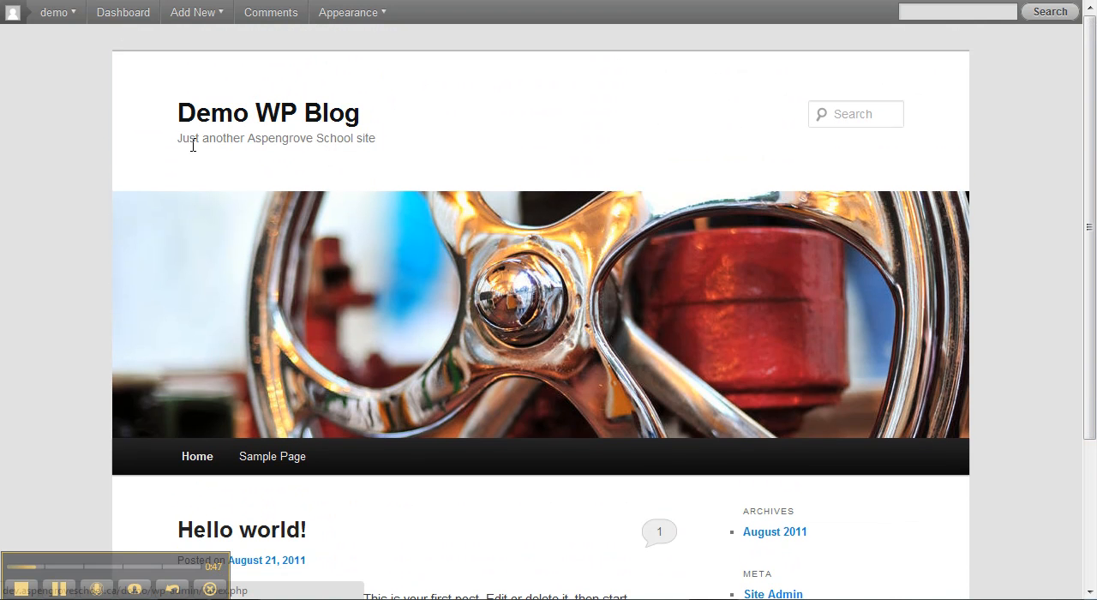
mouse_move(240, 145)
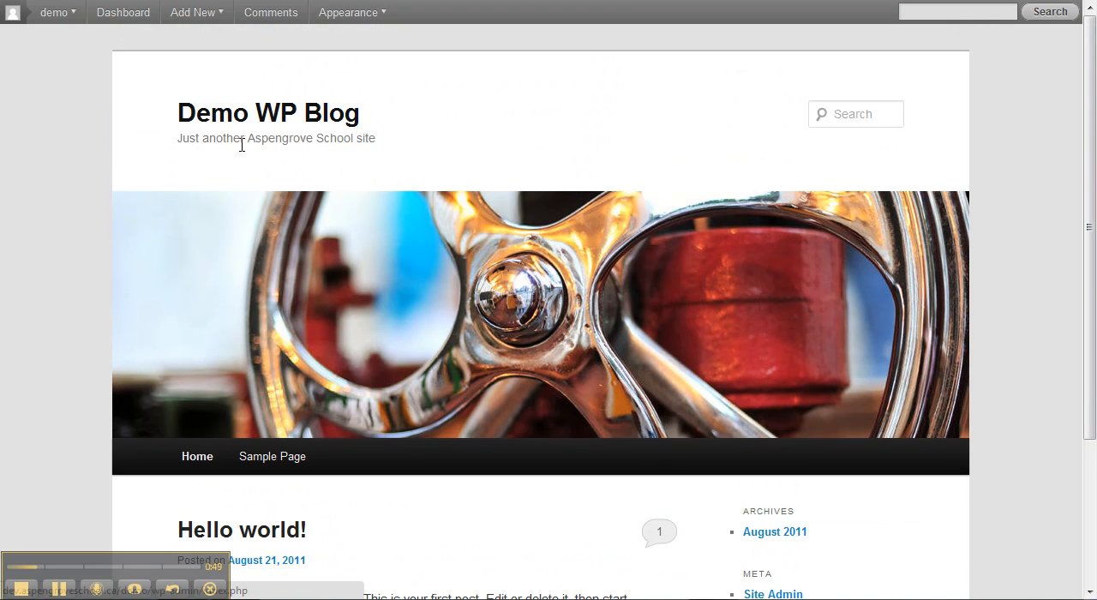
mouse_move(297, 141)
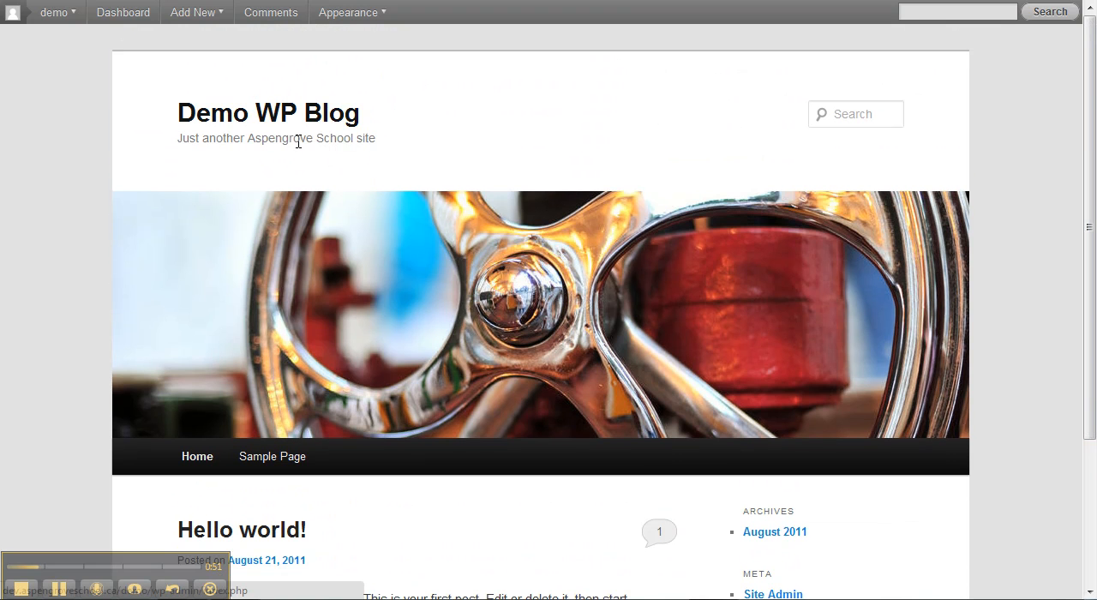
mouse_move(451, 128)
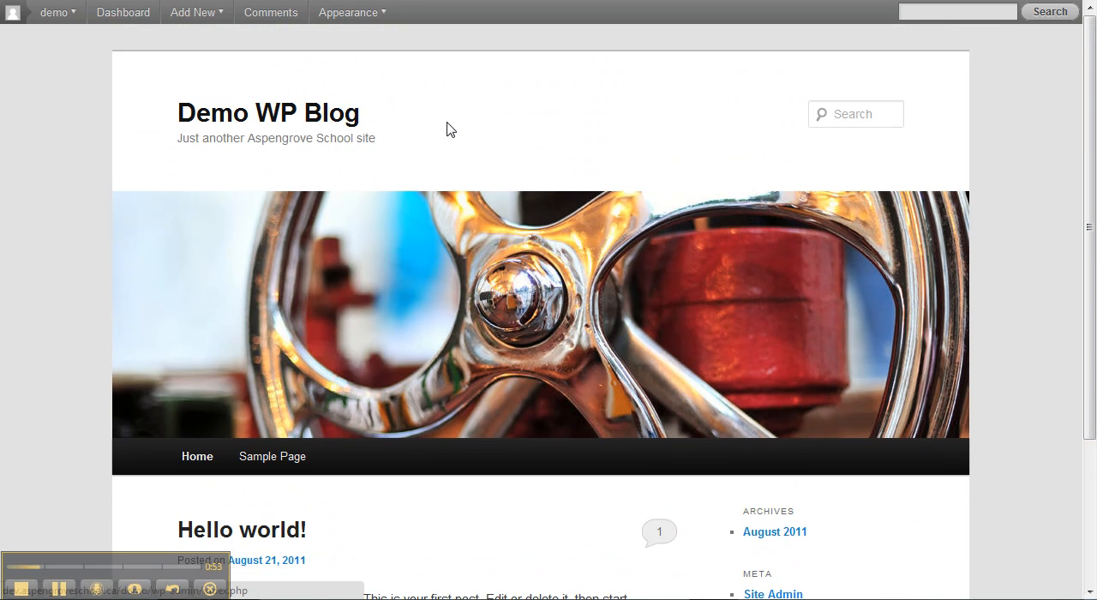
mouse_move(727, 349)
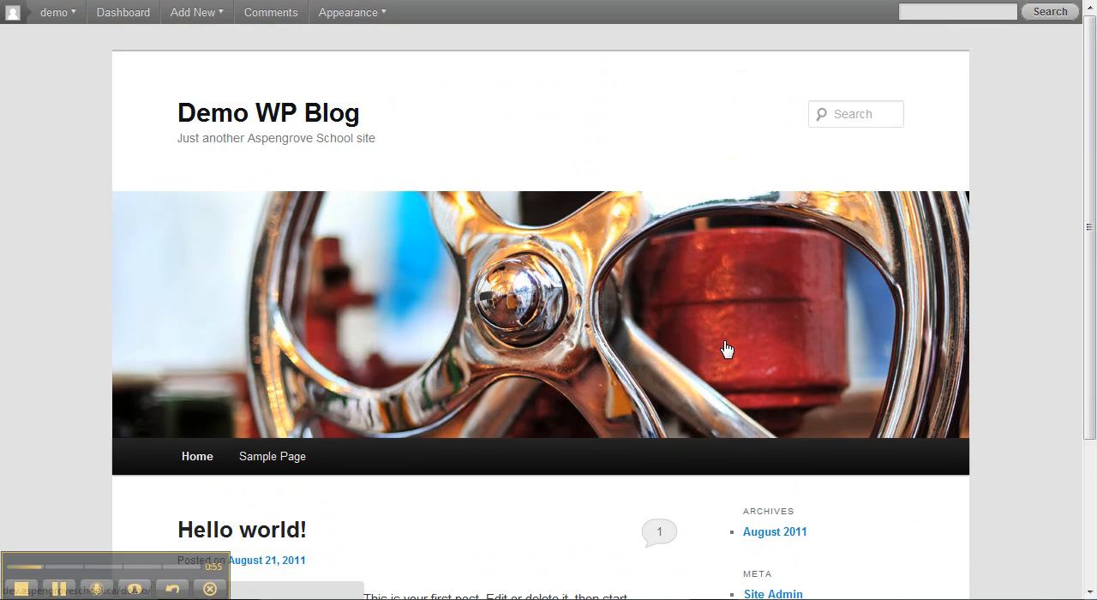
mouse_move(510, 347)
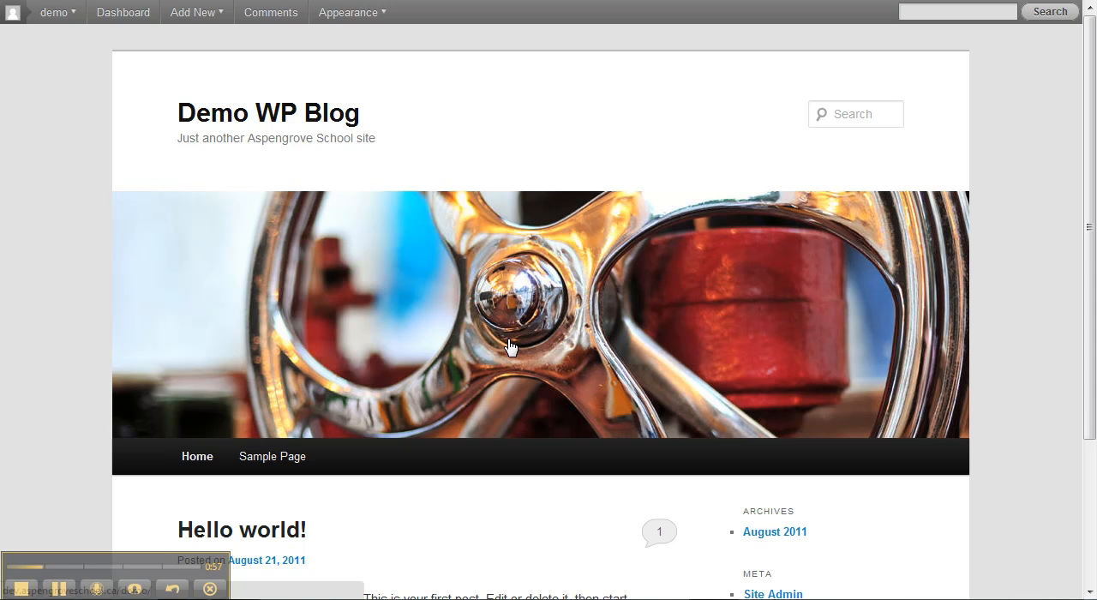
mouse_move(957, 363)
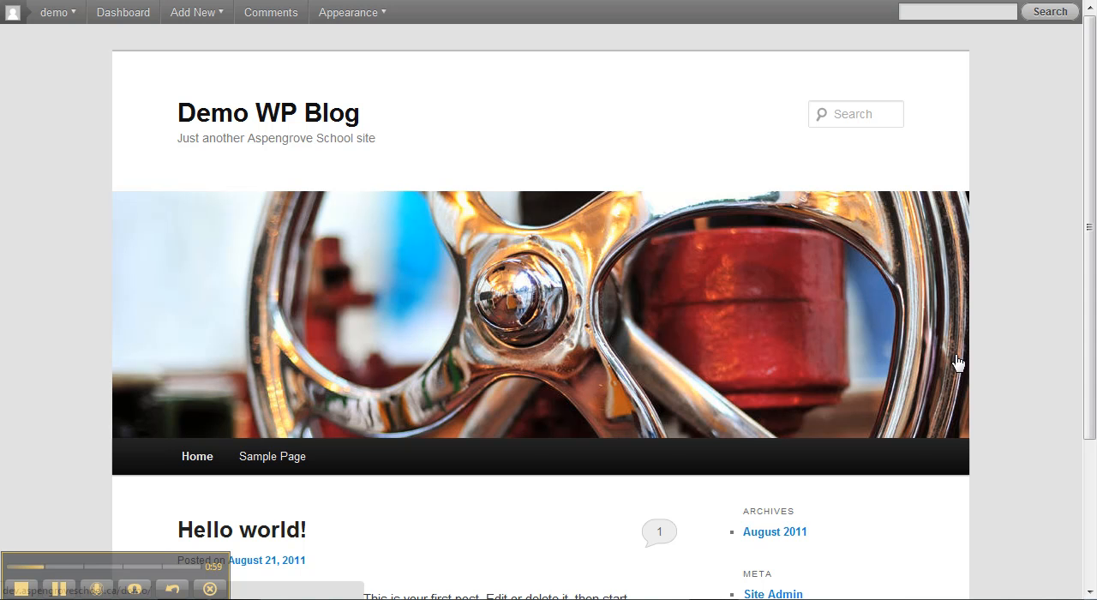
mouse_move(997, 78)
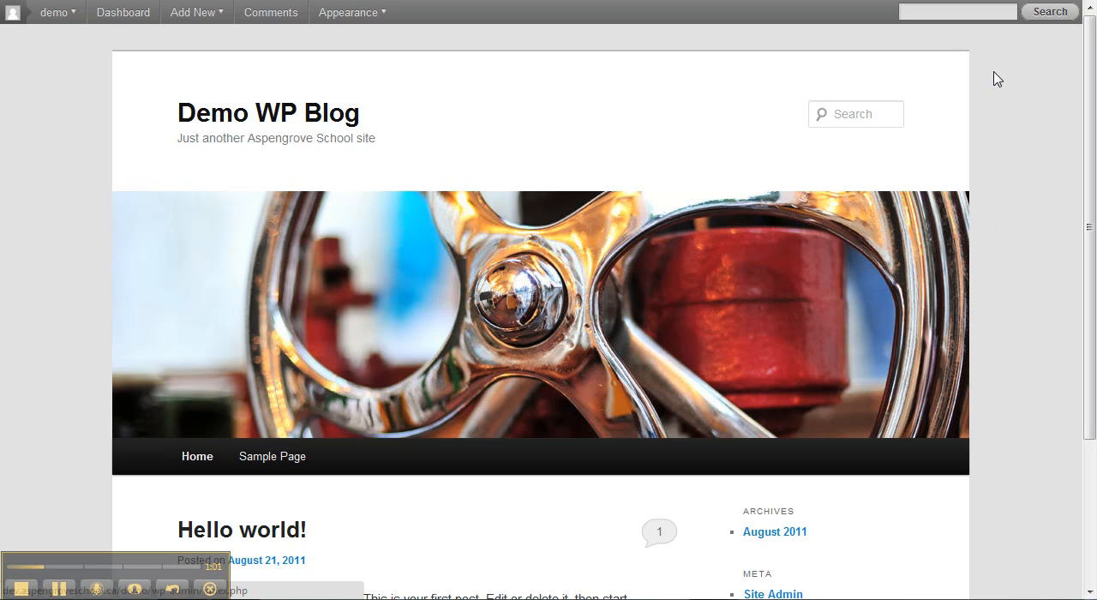
mouse_move(1017, 170)
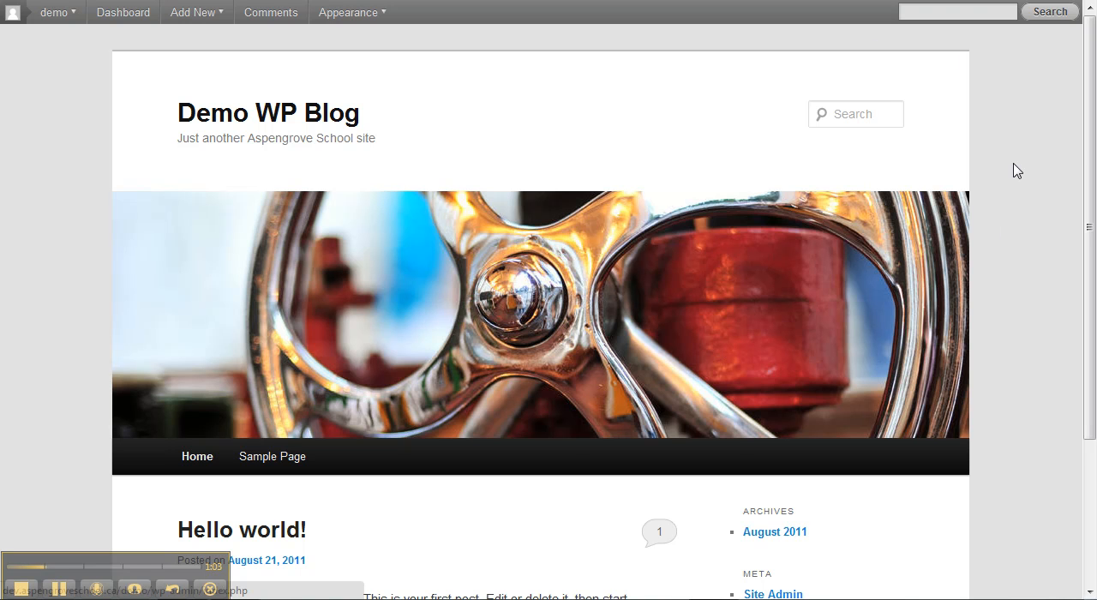
mouse_move(1029, 170)
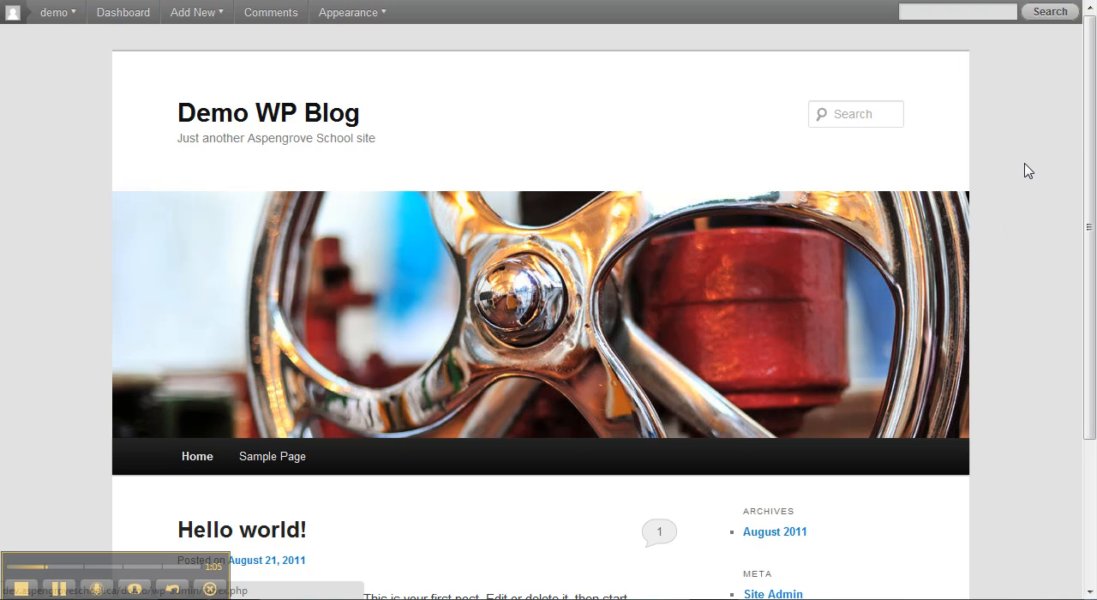
scroll(down, 3)
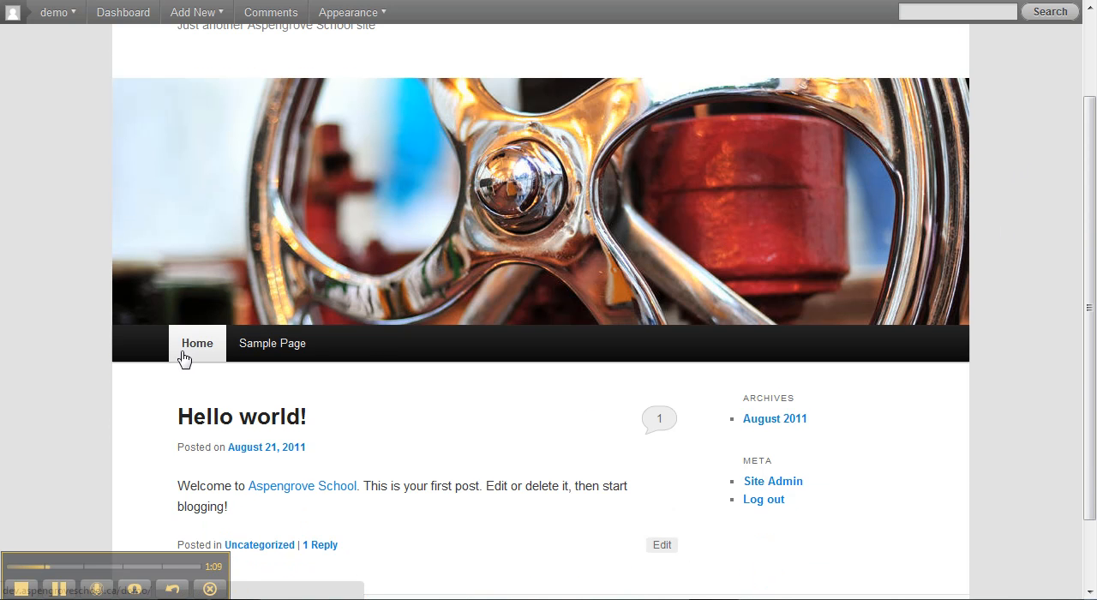
mouse_move(200, 357)
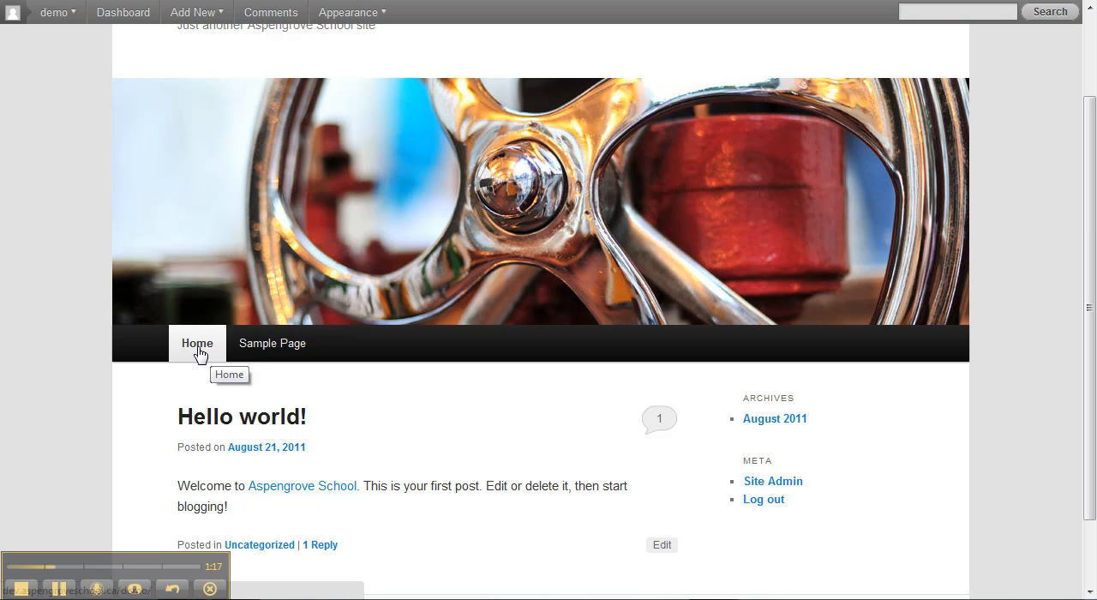
mouse_move(272, 343)
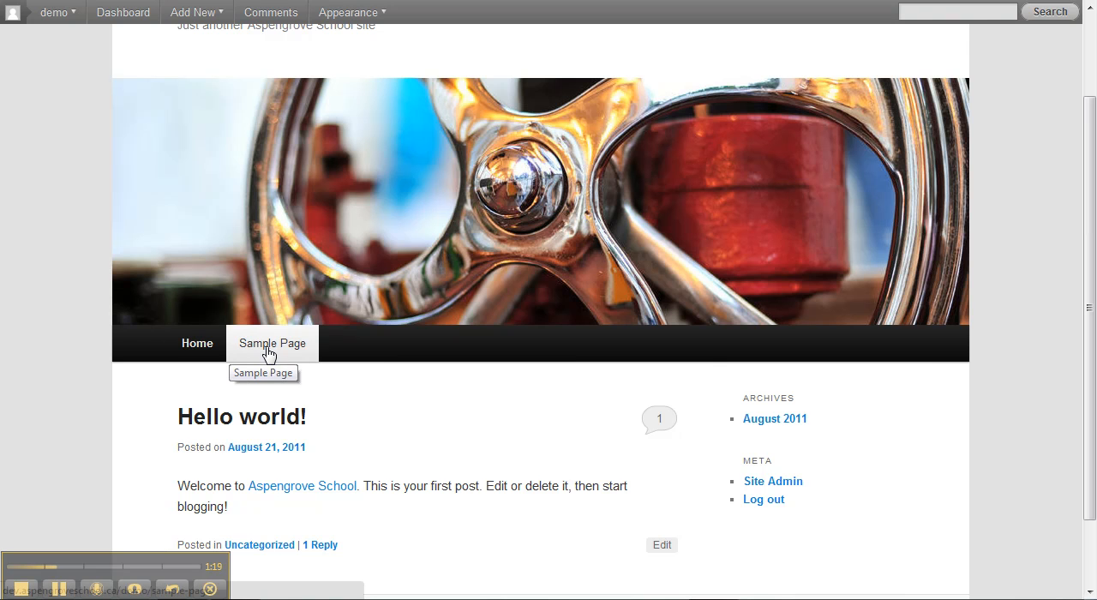
mouse_move(949, 380)
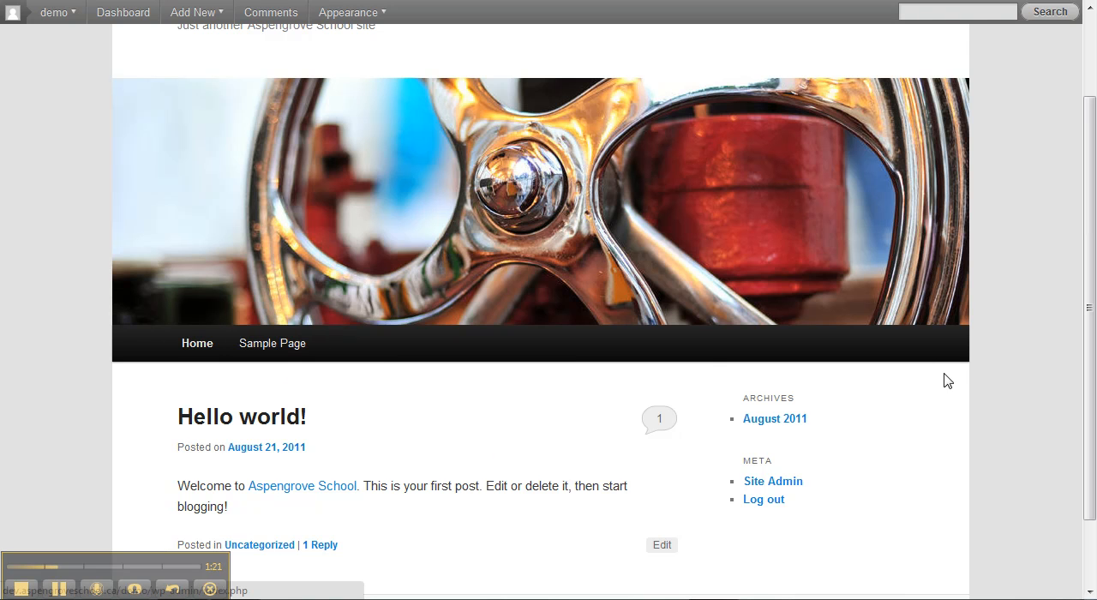
scroll(down, 3)
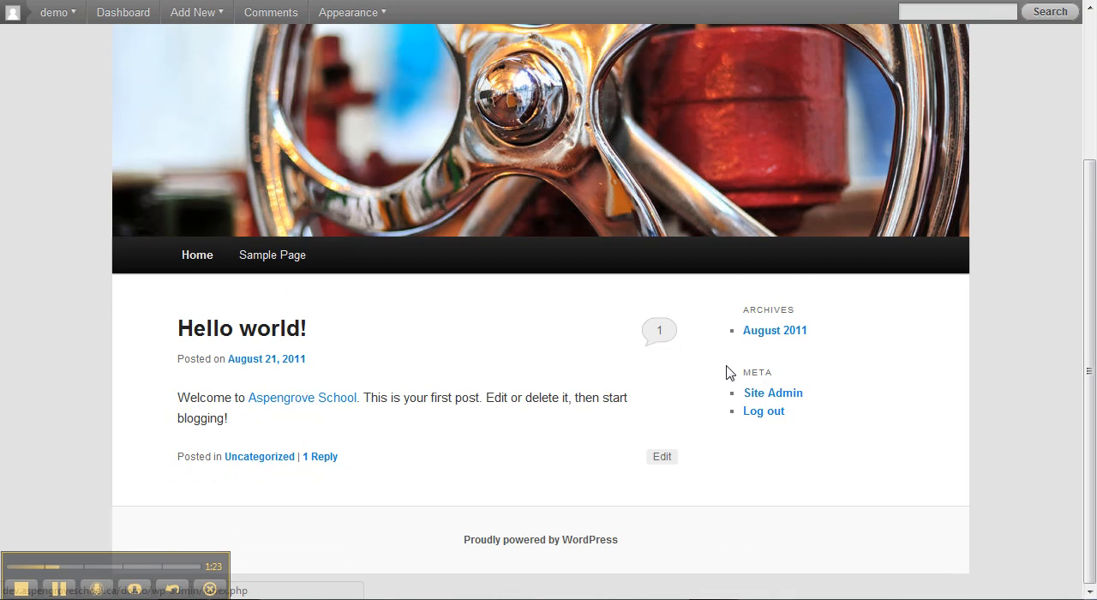
mouse_move(214, 384)
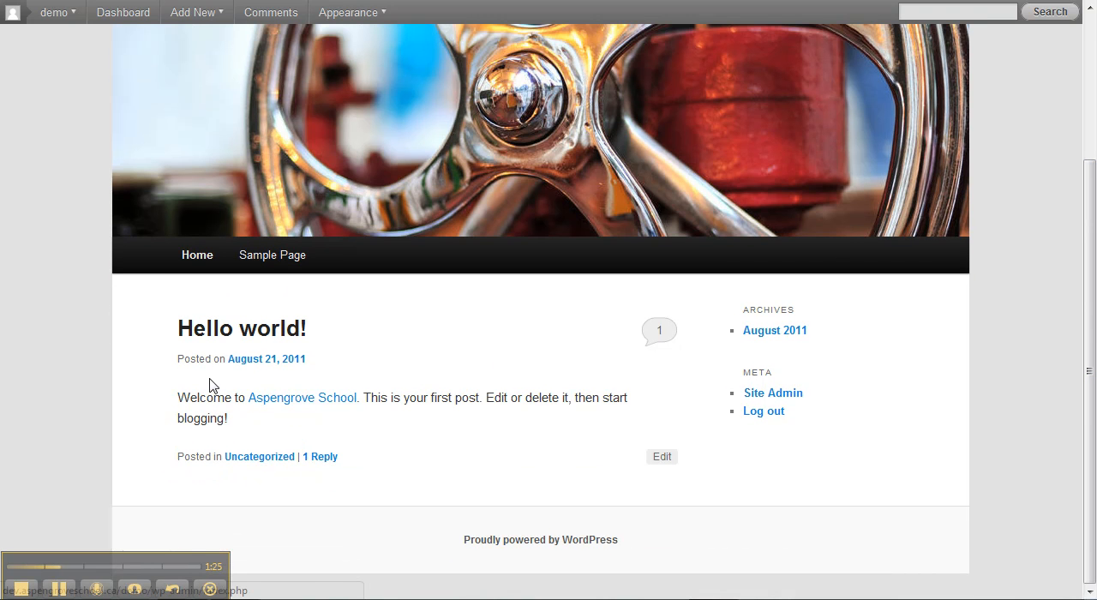
mouse_move(607, 384)
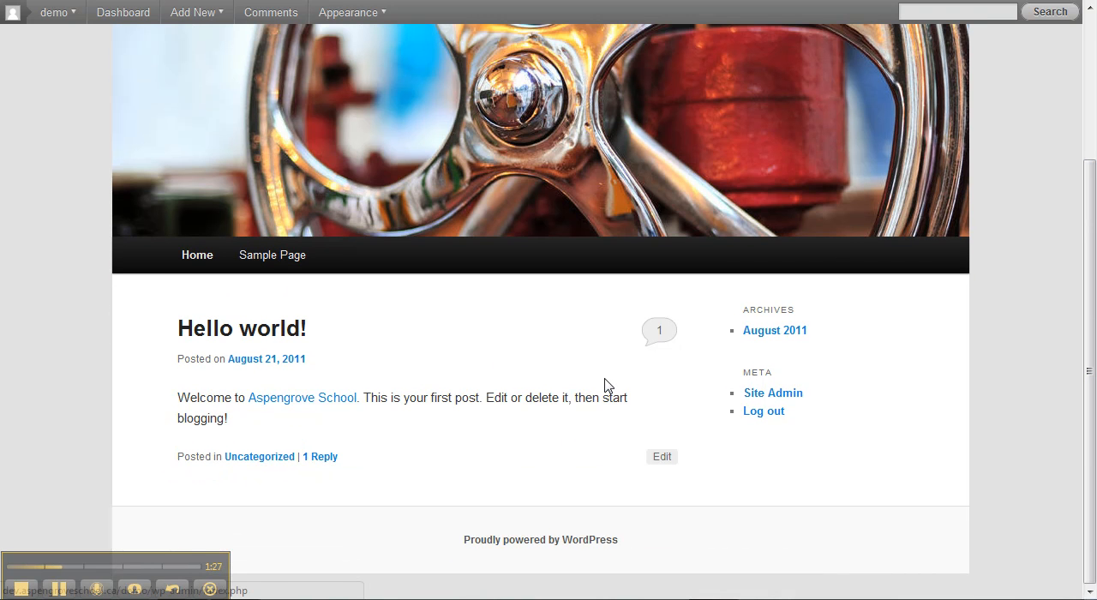
mouse_move(284, 448)
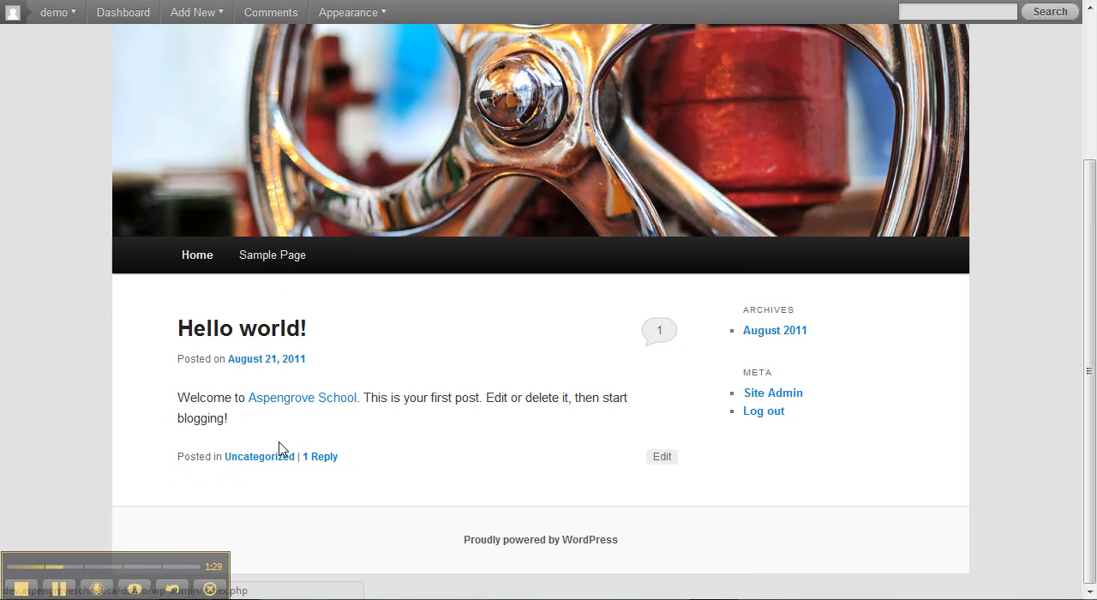
mouse_move(343, 440)
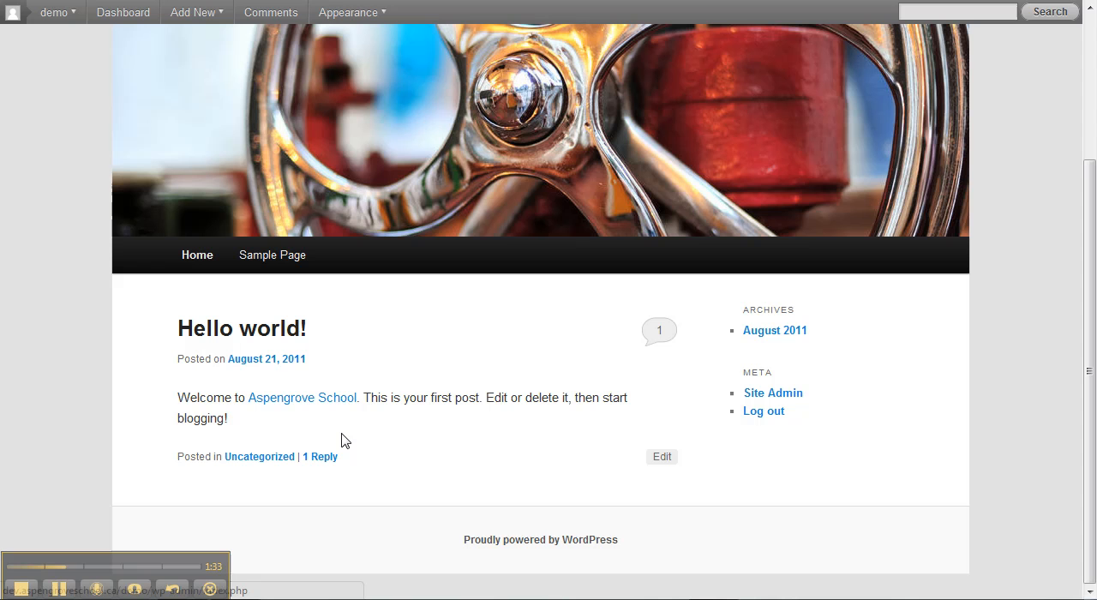
mouse_move(375, 443)
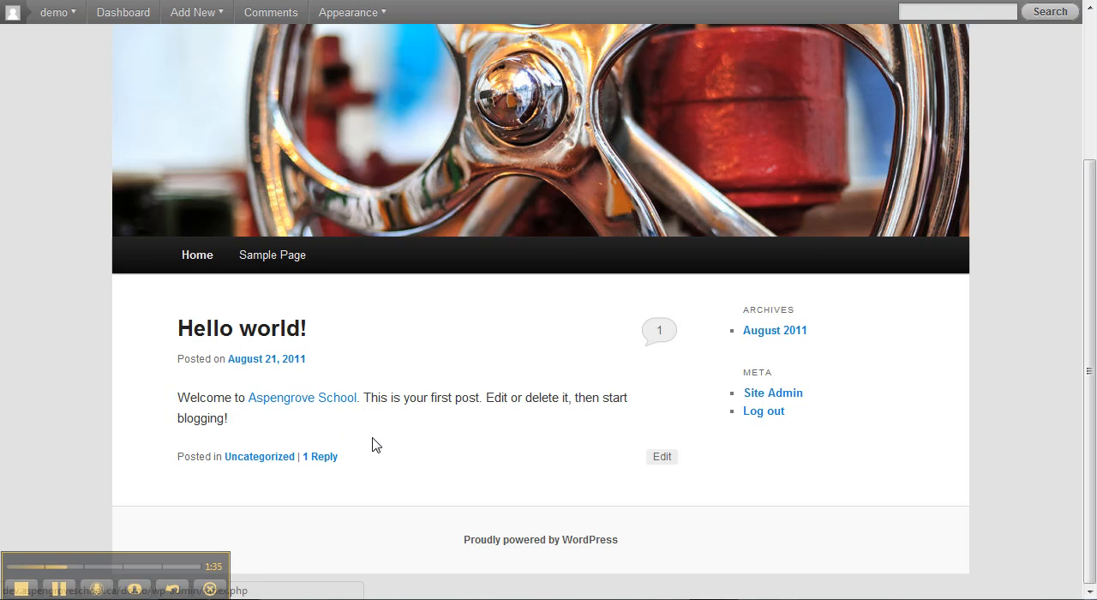
mouse_move(570, 398)
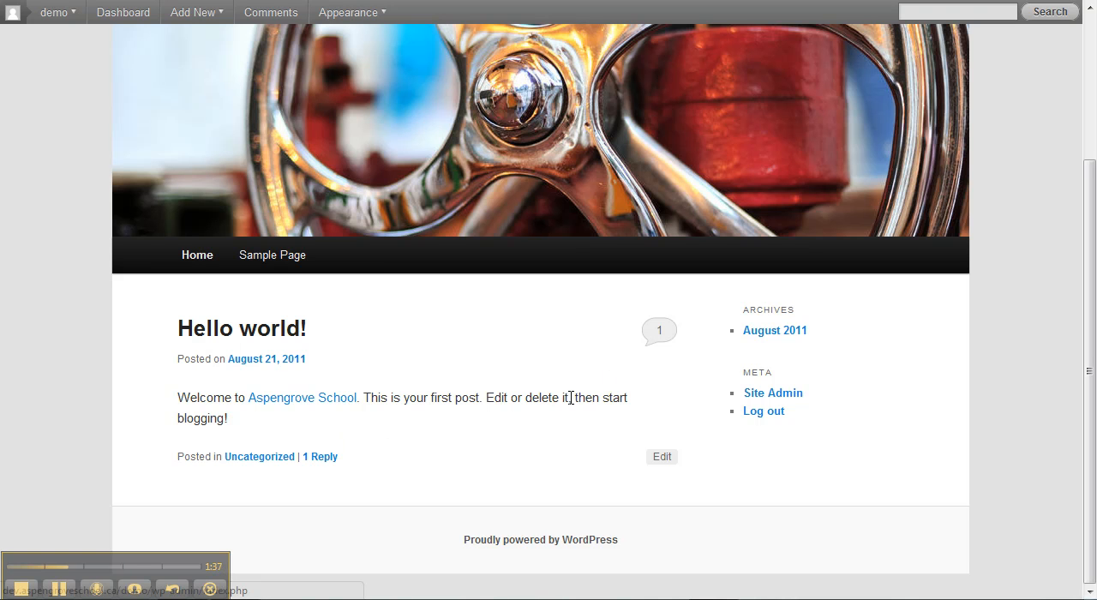
mouse_move(300, 442)
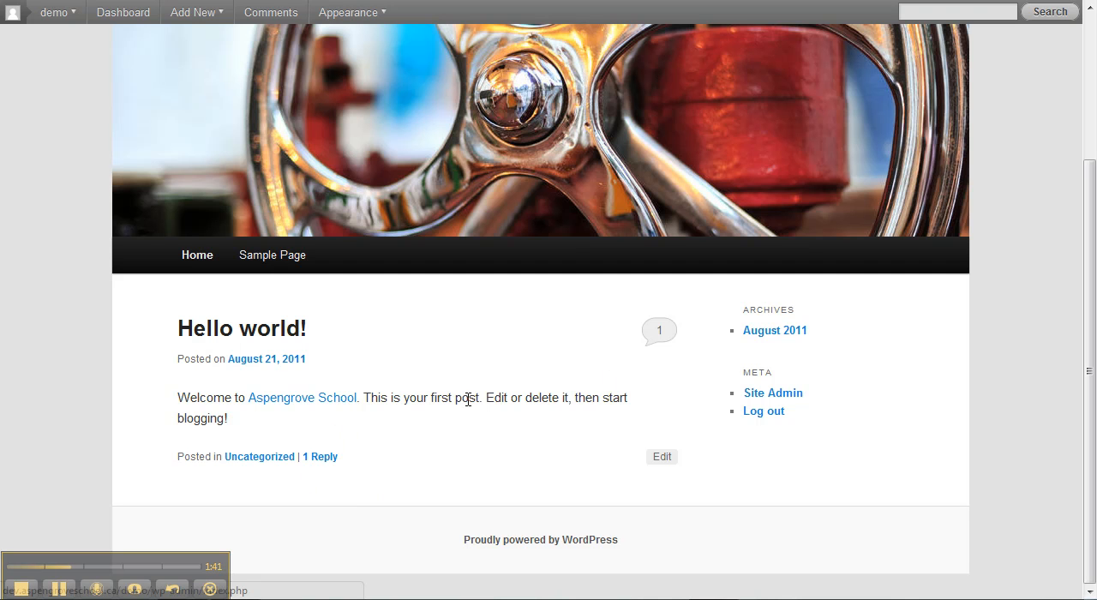
mouse_move(659, 330)
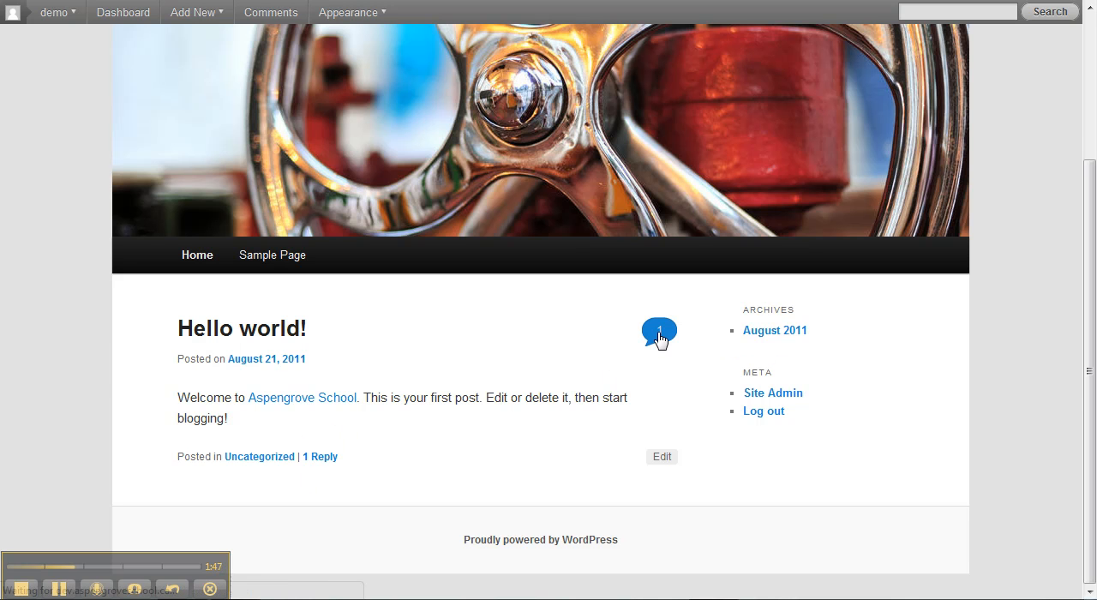
mouse_move(660, 332)
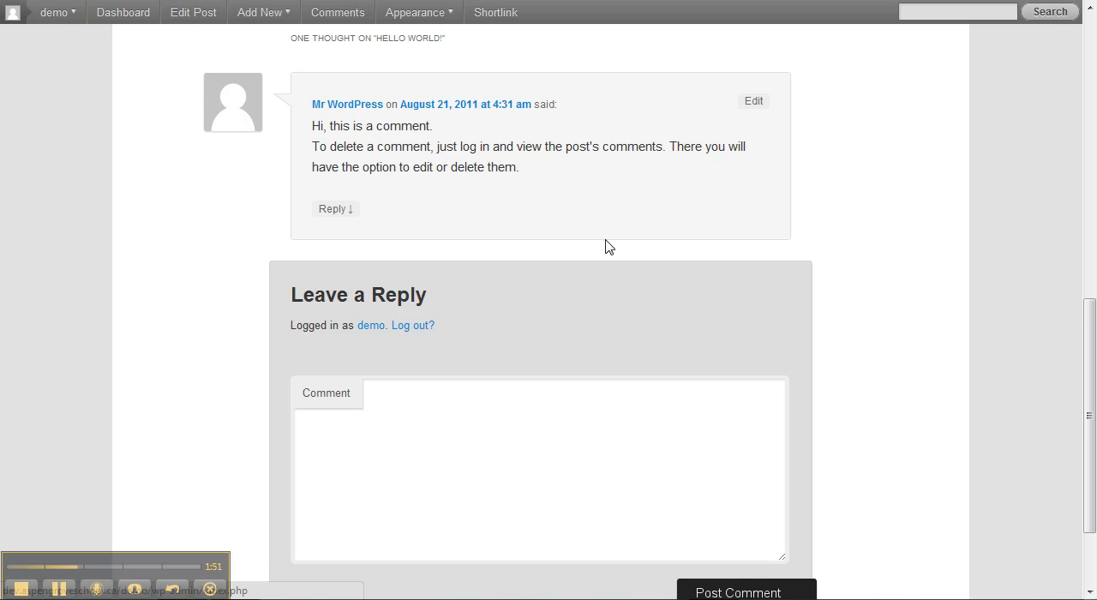
mouse_move(946, 223)
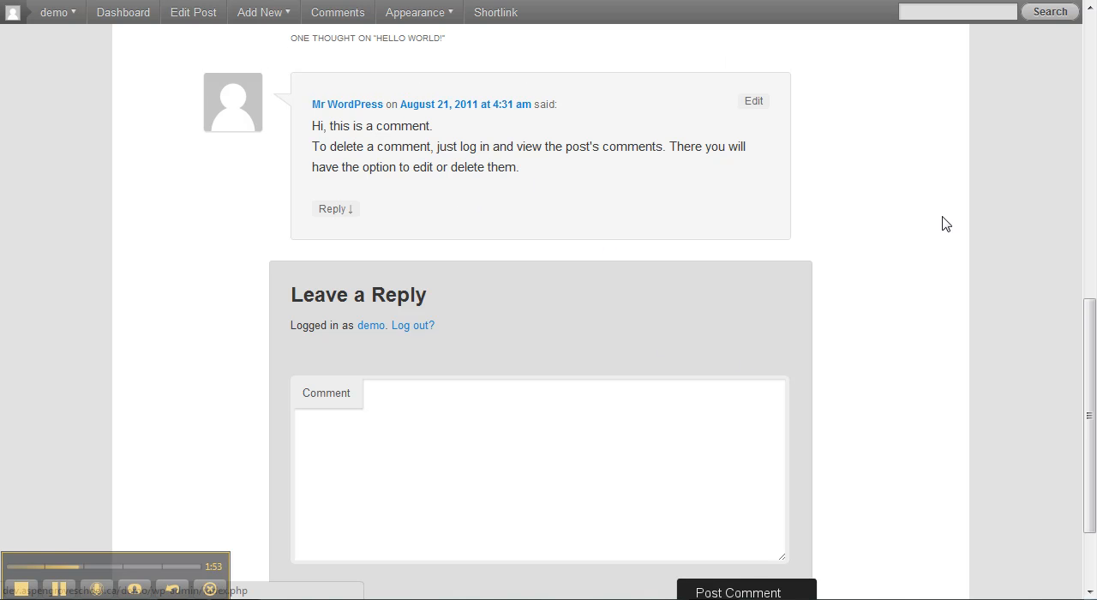
Scroll through the Hello world! post, Mr WordPress's comment and the Leave a Reply form
scroll(up, 3)
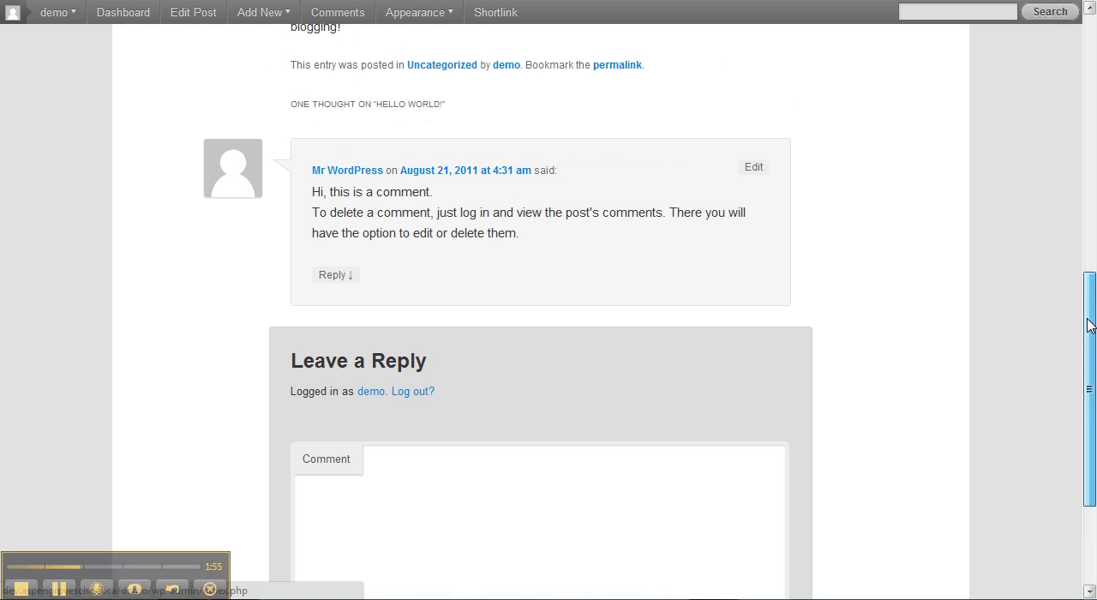
scroll(down, 3)
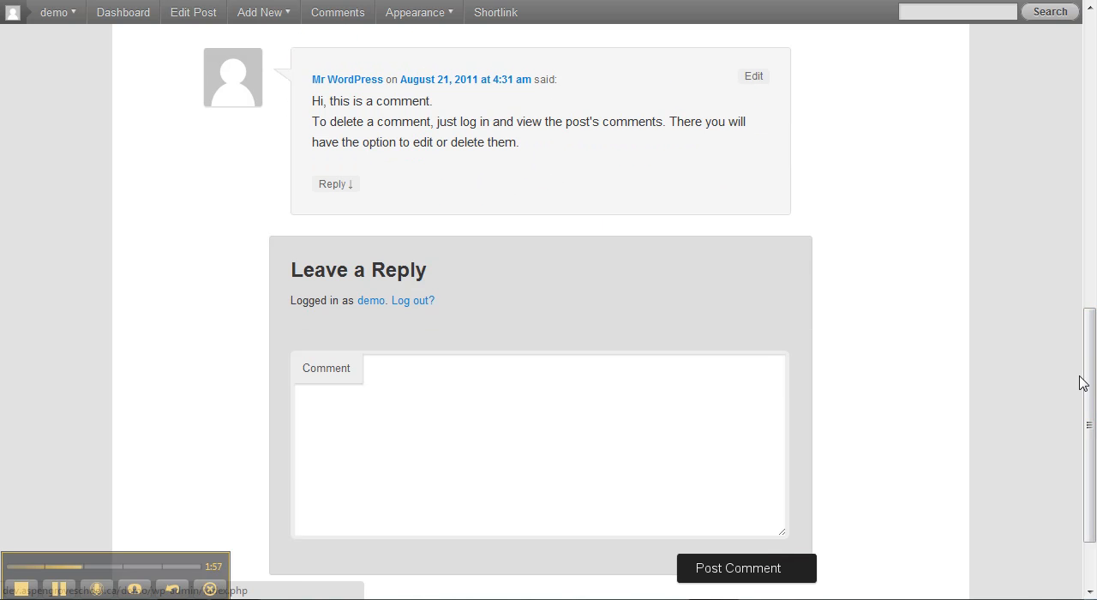
scroll(up, 3)
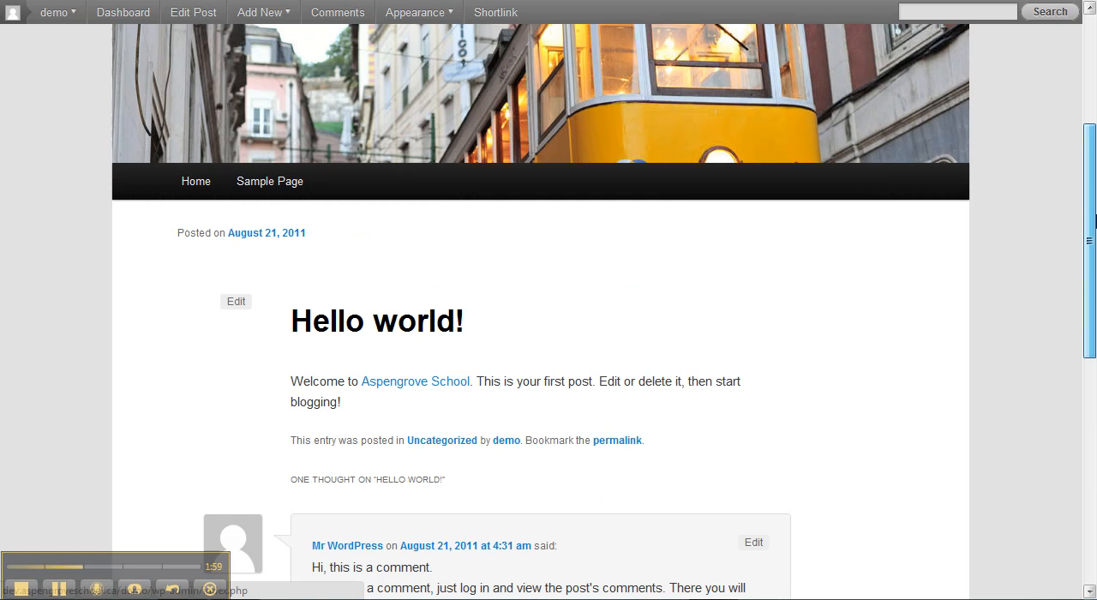
scroll(down, 3)
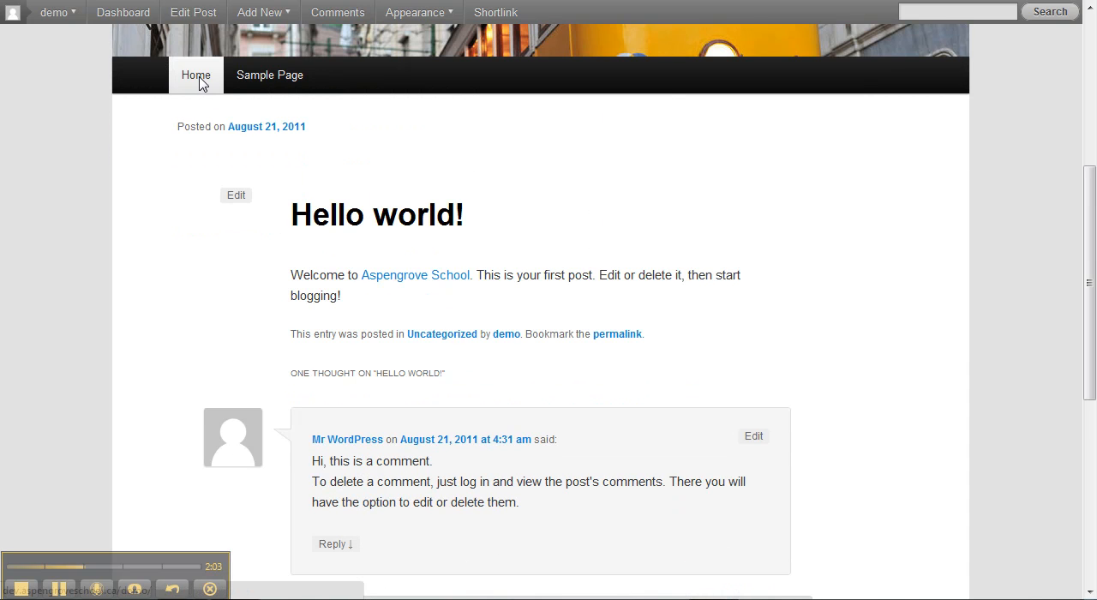
mouse_move(196, 75)
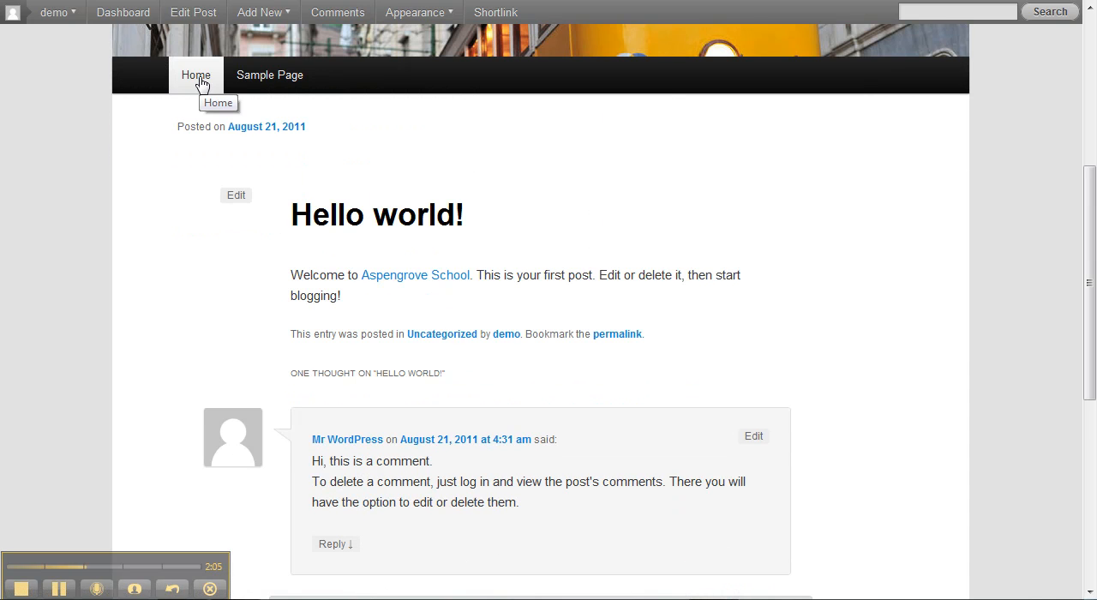
Return to the Demo WP Blog home page and scroll down to the Archives and Meta lists
click(195, 75)
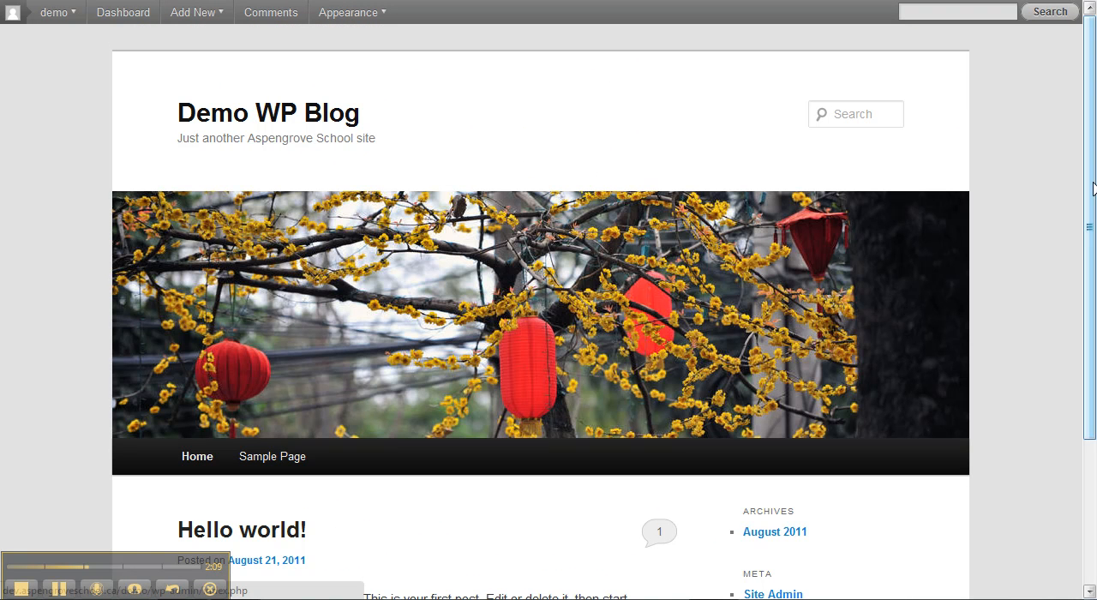
scroll(down, 3)
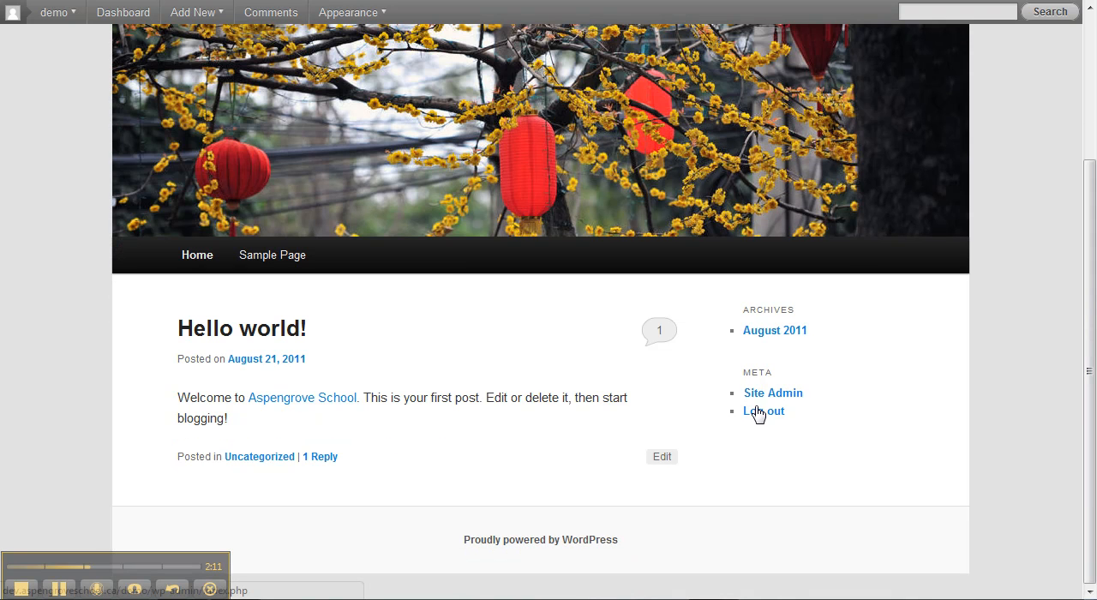
mouse_move(437, 335)
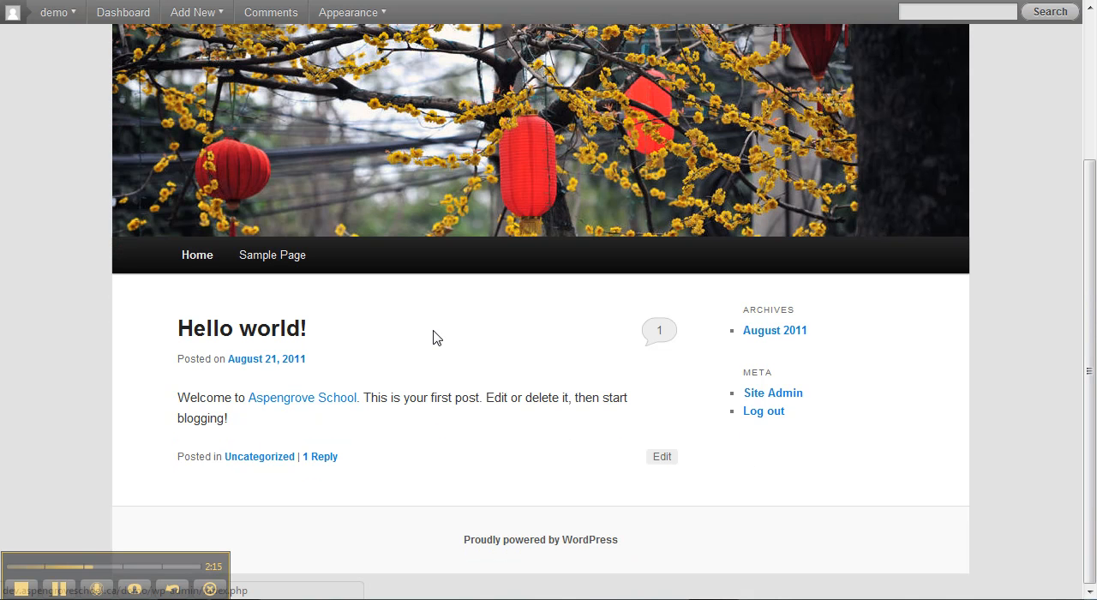
mouse_move(429, 438)
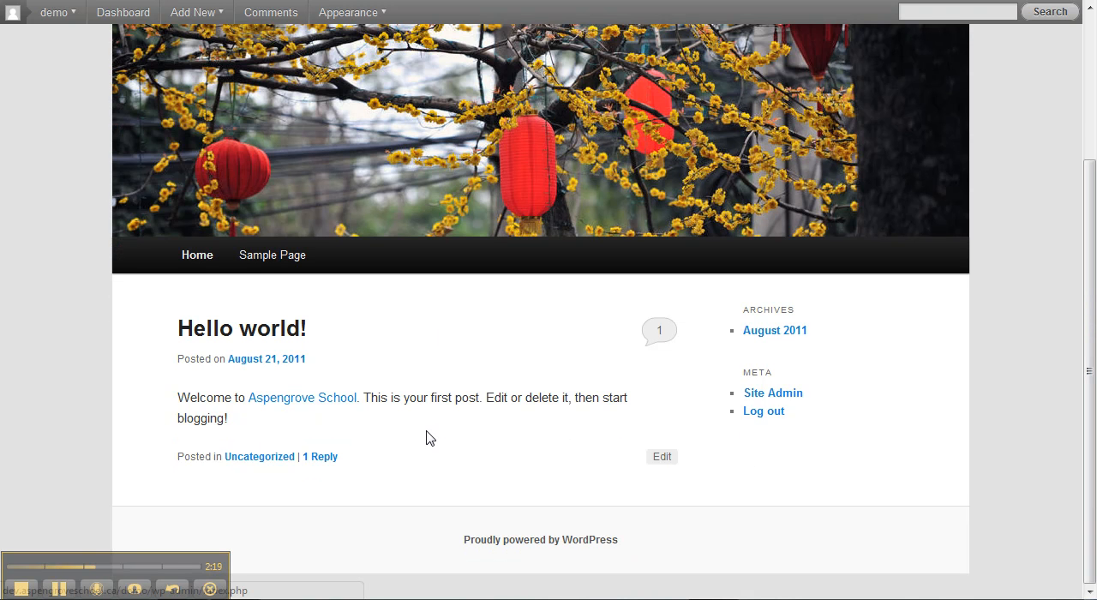
mouse_move(251, 415)
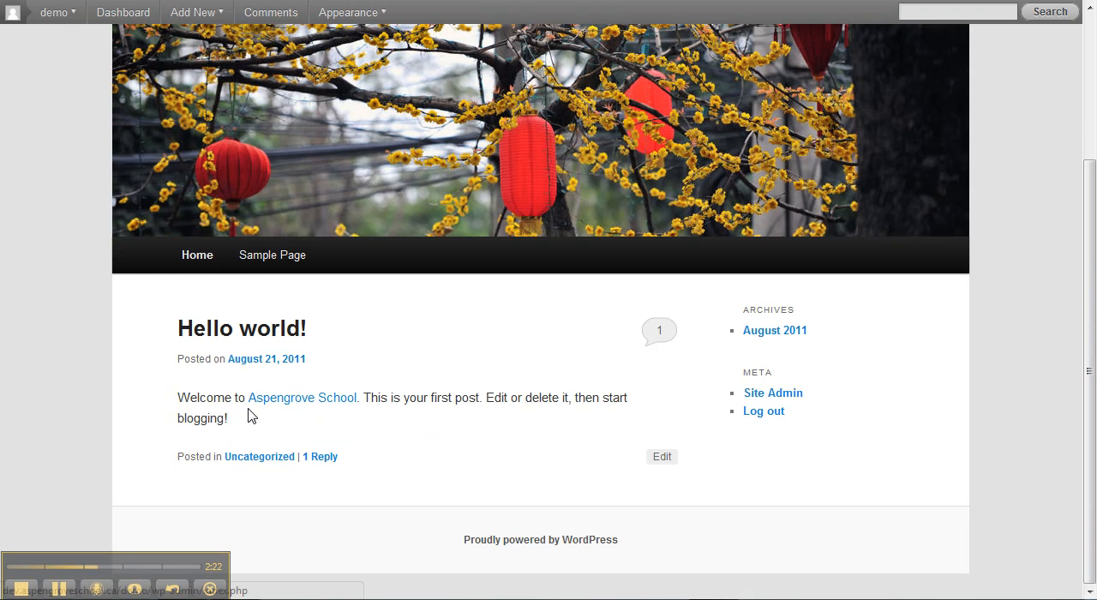
mouse_move(325, 334)
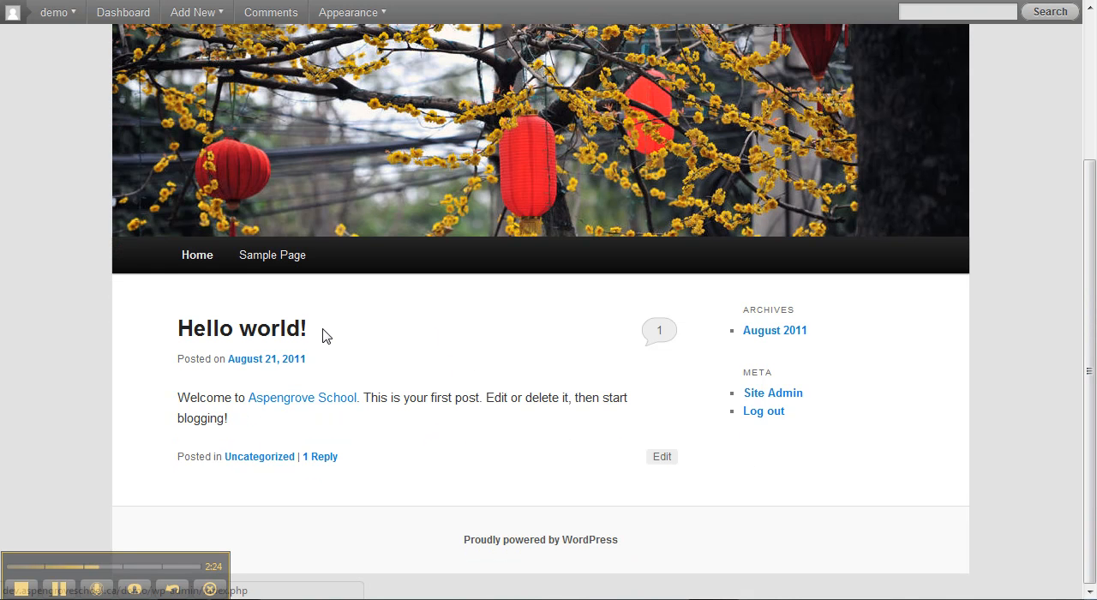
mouse_move(342, 519)
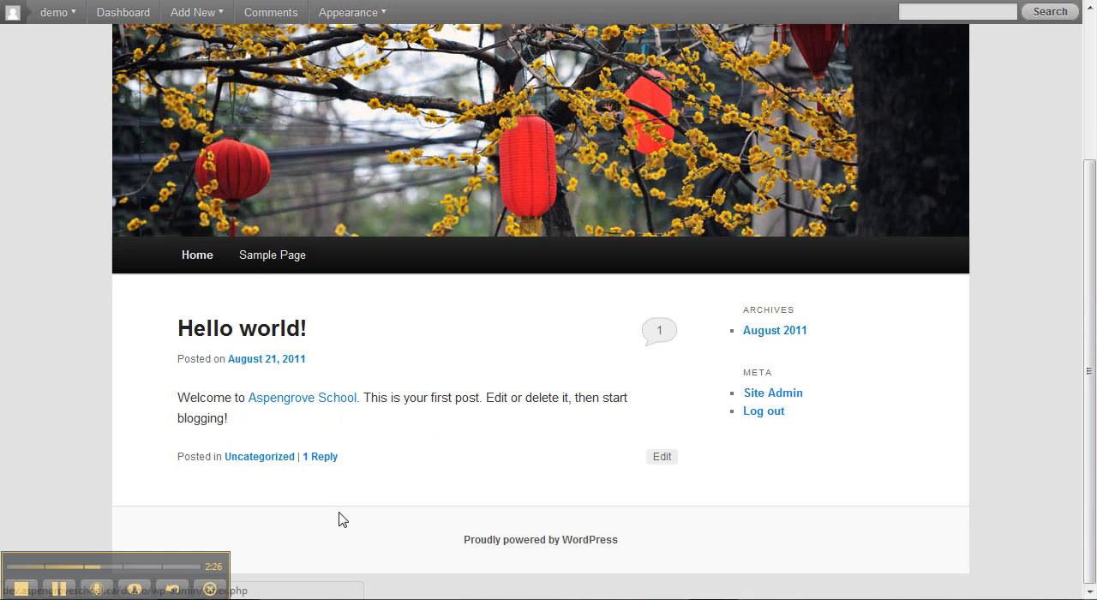
mouse_move(412, 356)
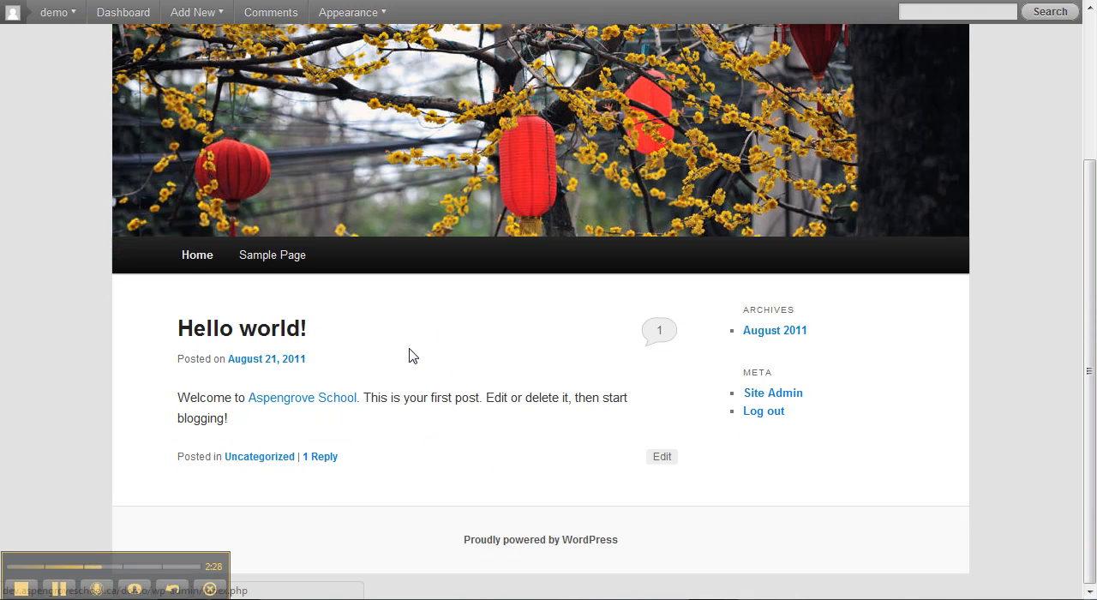
mouse_move(459, 473)
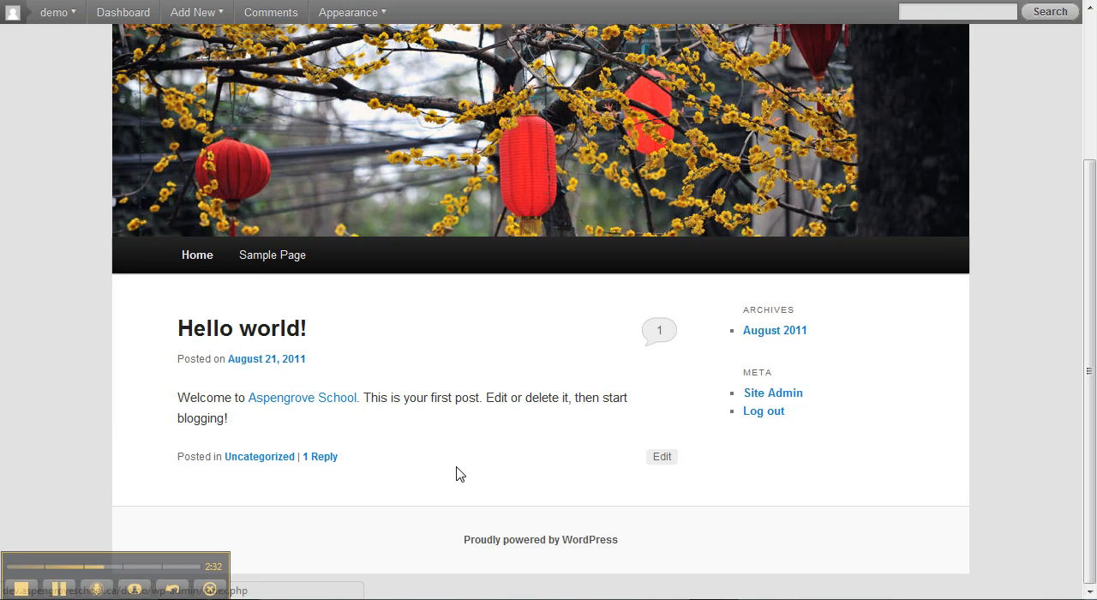
mouse_move(841, 383)
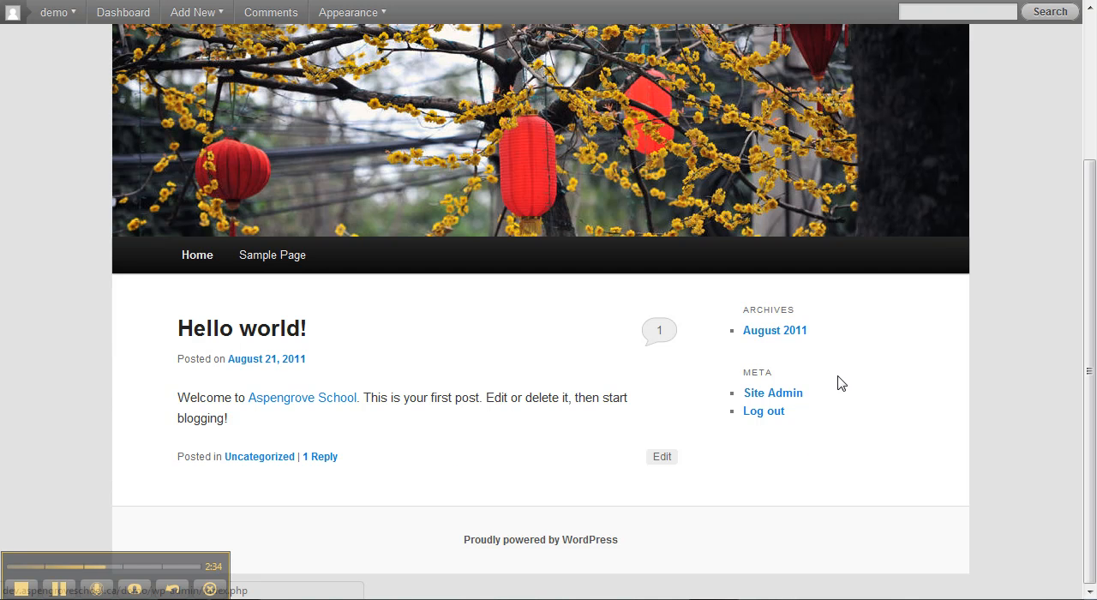
mouse_move(863, 390)
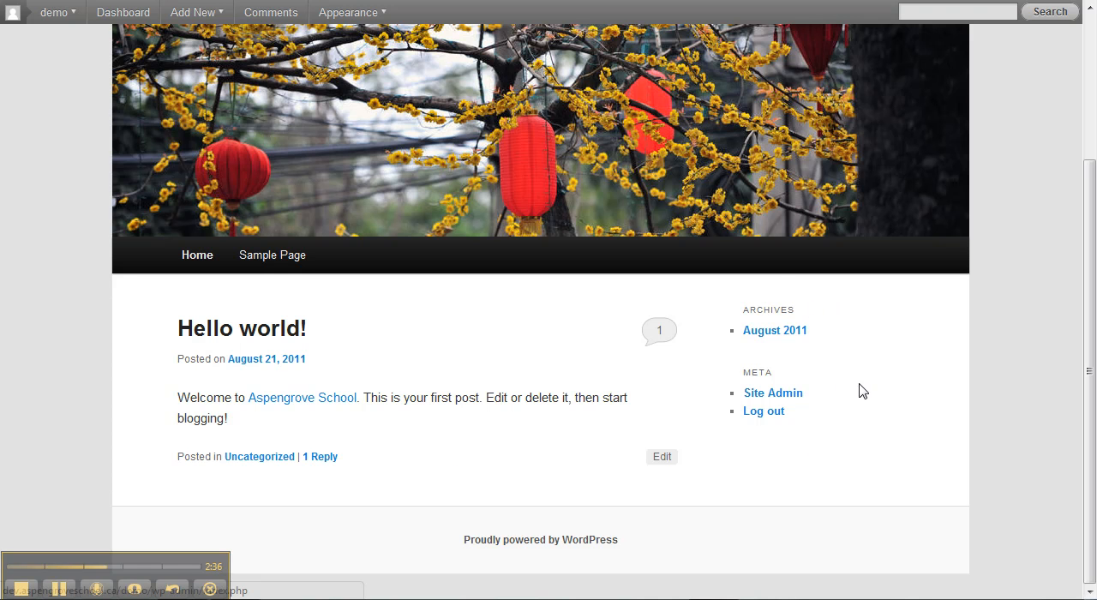
mouse_move(839, 420)
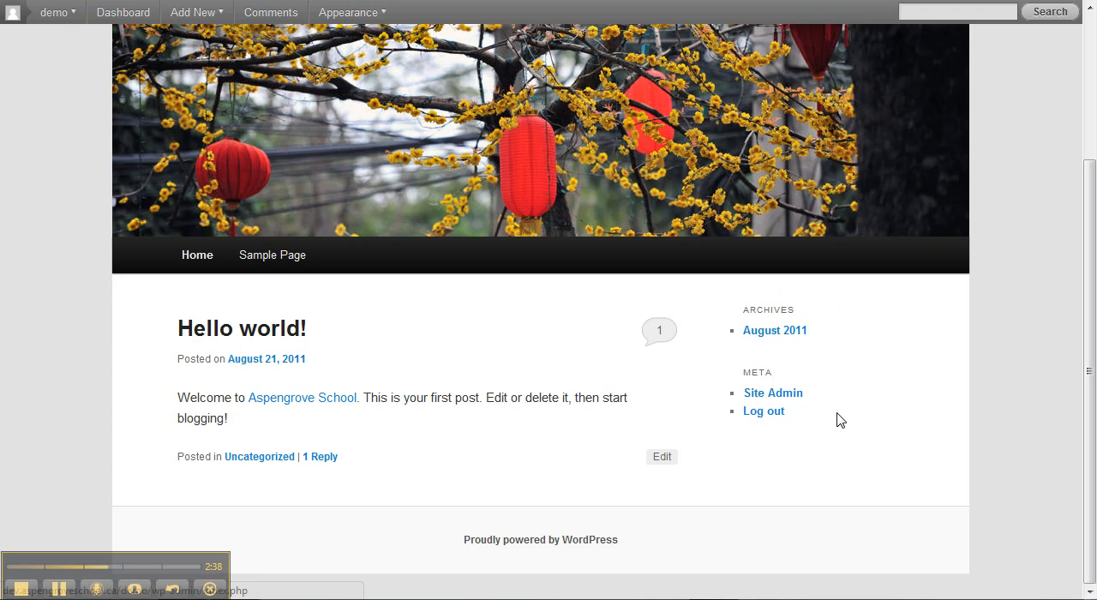
mouse_move(801, 291)
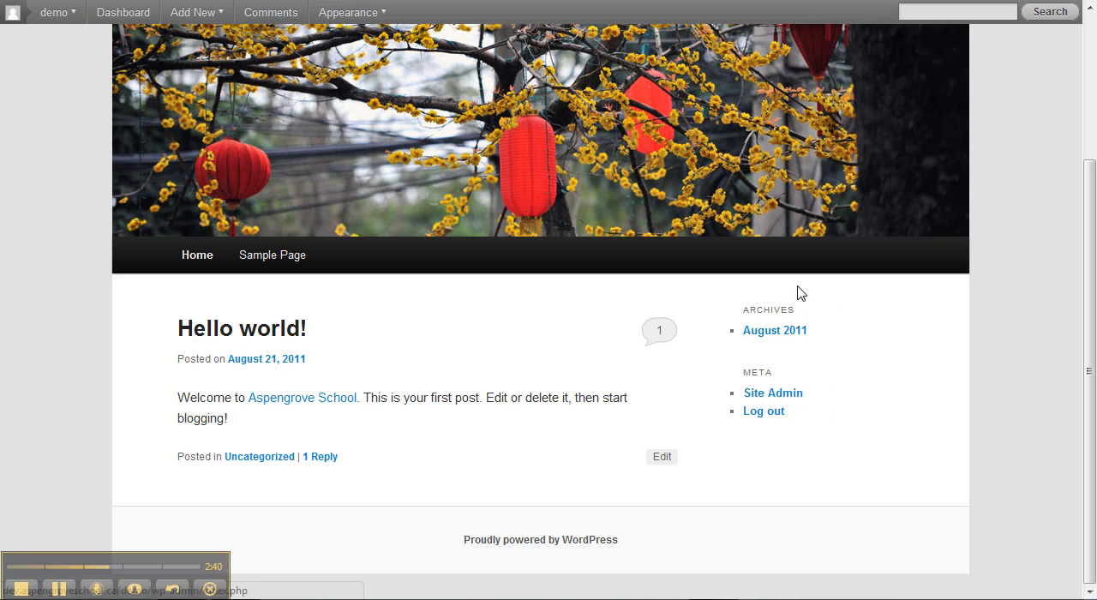
mouse_move(721, 372)
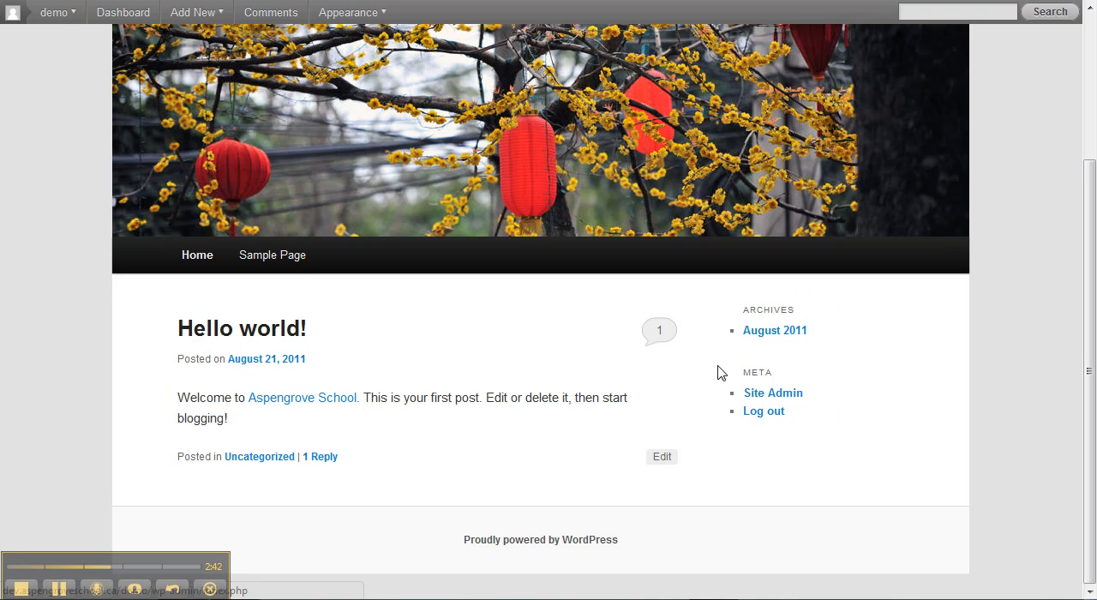
mouse_move(849, 448)
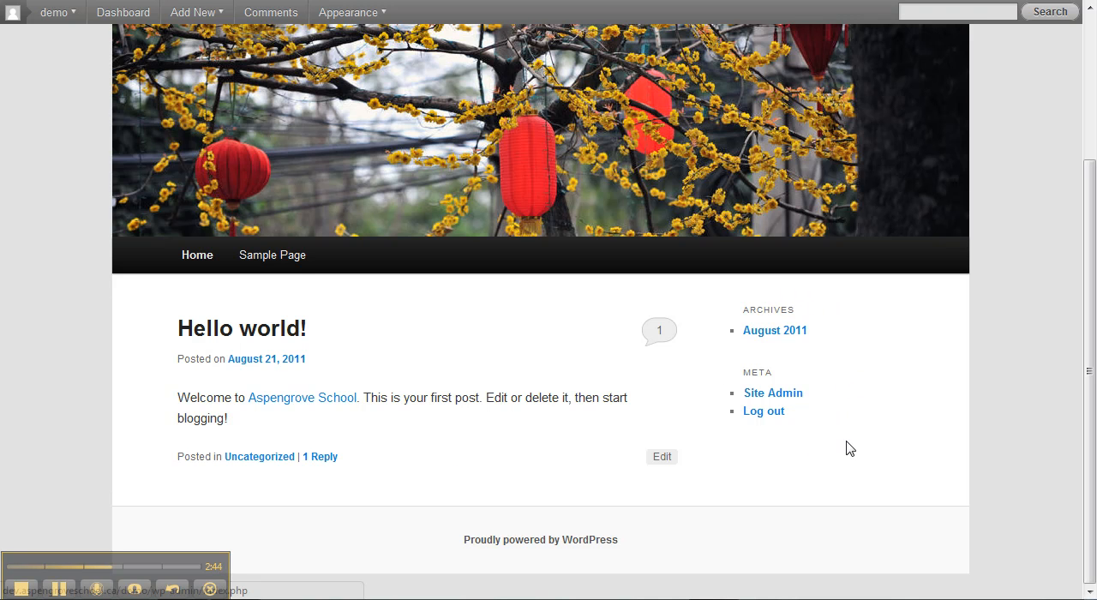
mouse_move(828, 463)
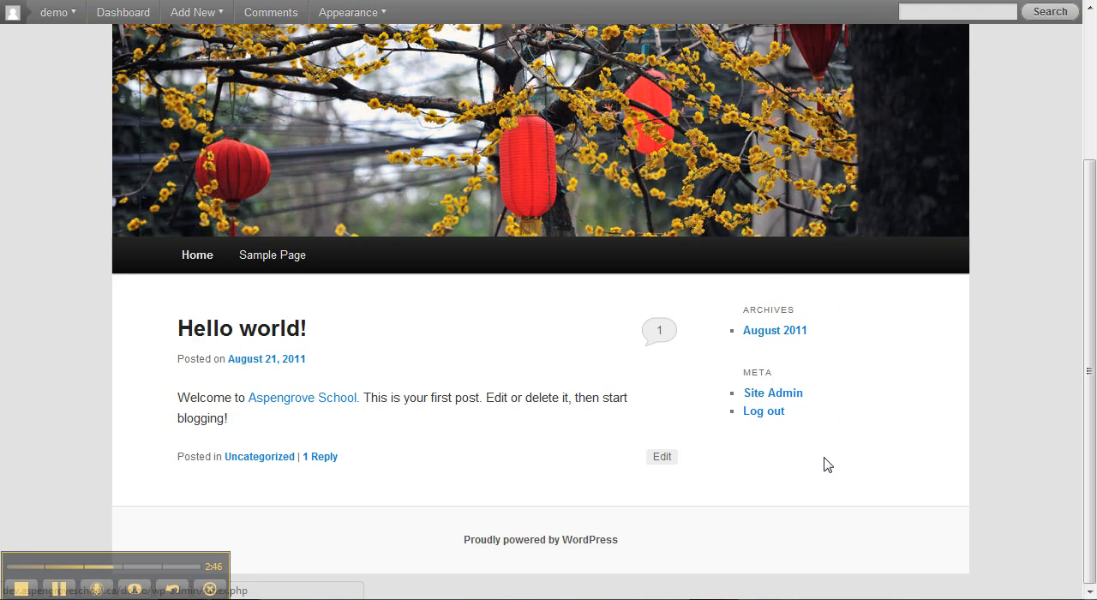
mouse_move(819, 316)
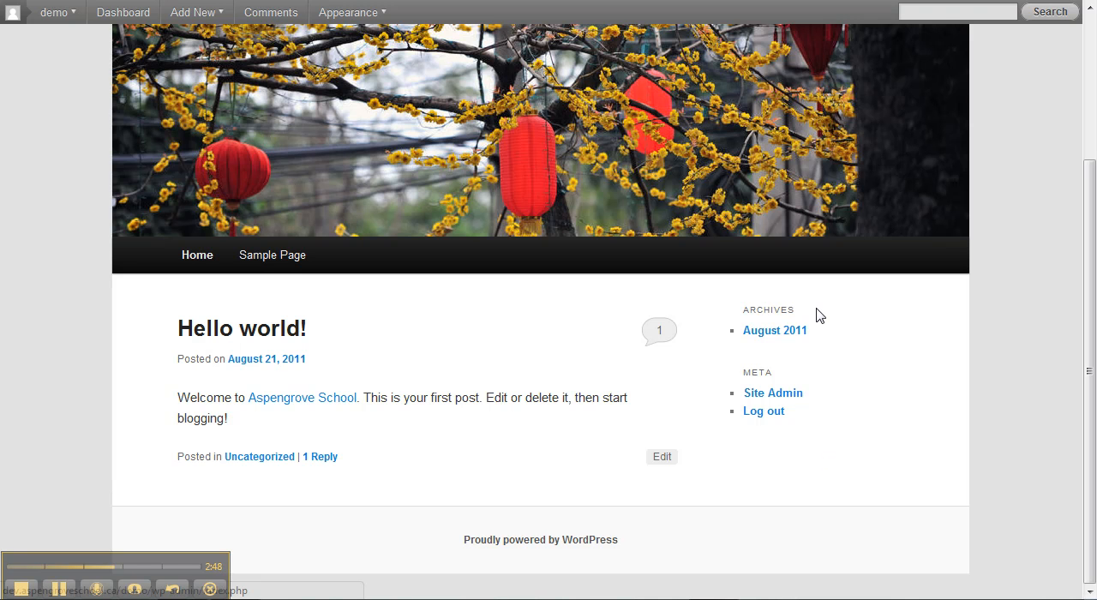
mouse_move(414, 345)
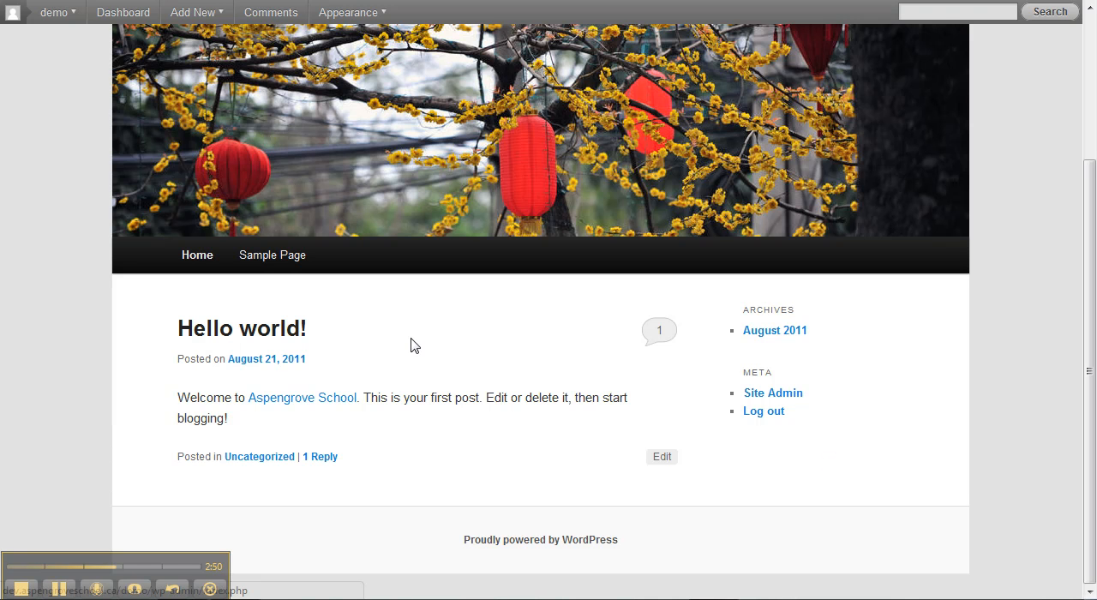
mouse_move(268, 276)
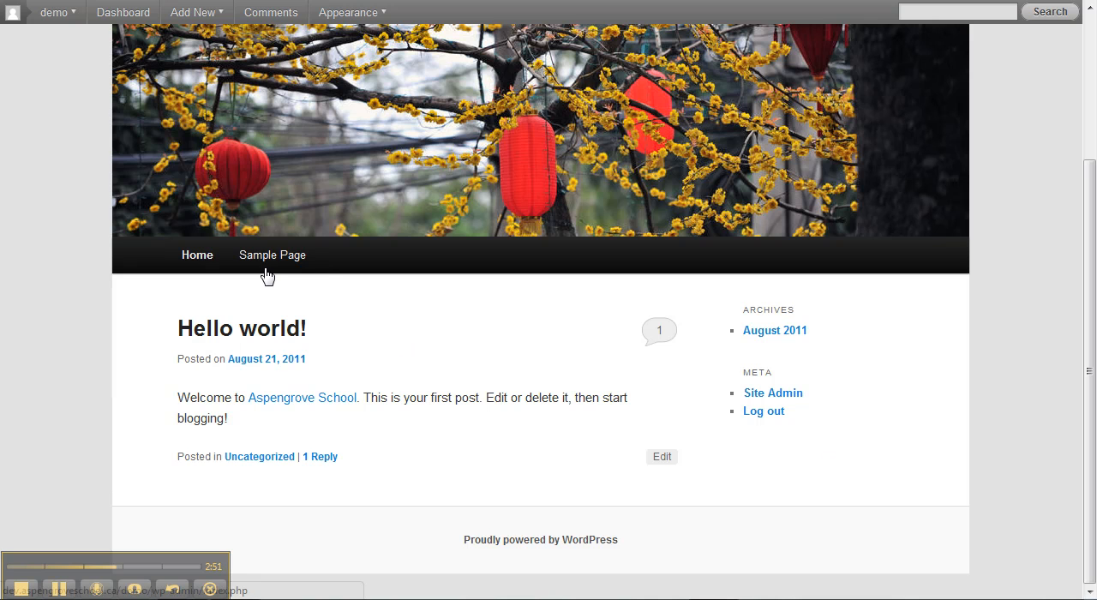
mouse_move(271, 255)
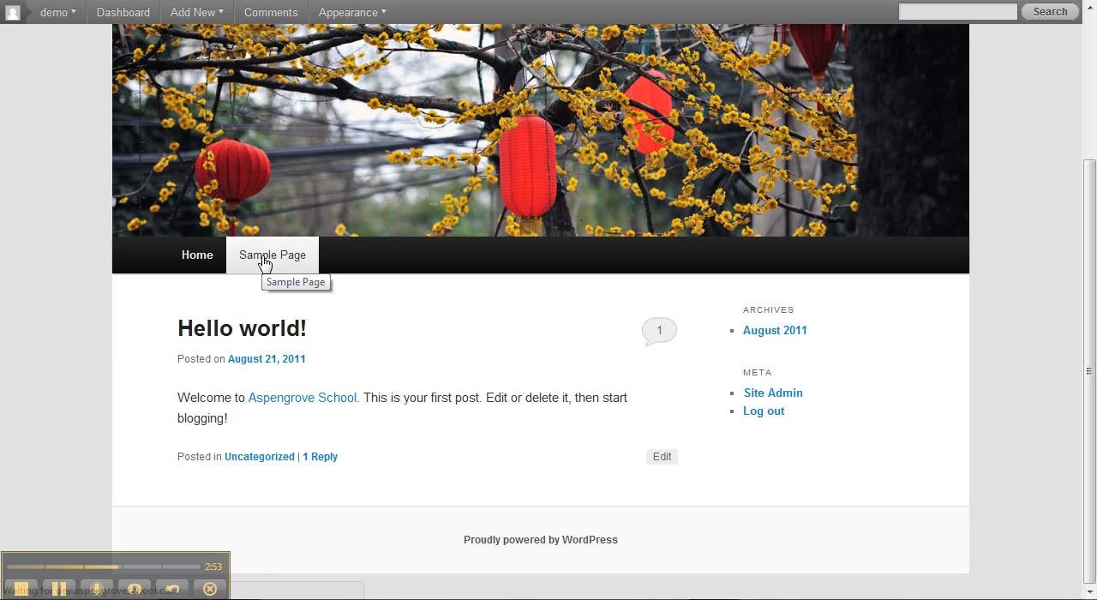
Open the Sample Page, scroll down through its About-page text, and return to the top
click(273, 255)
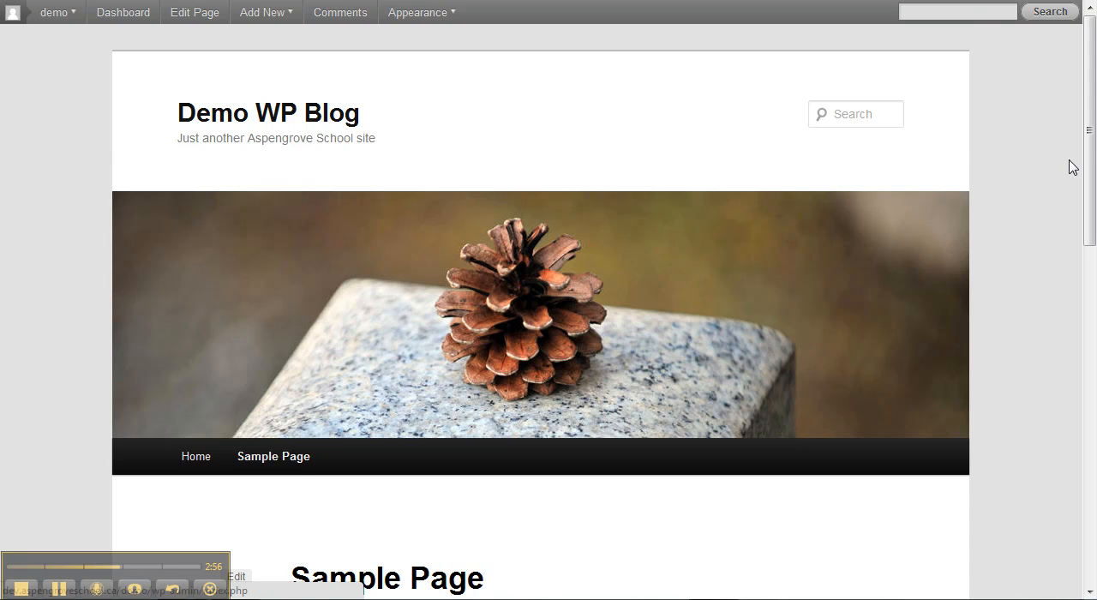
scroll(down, 3)
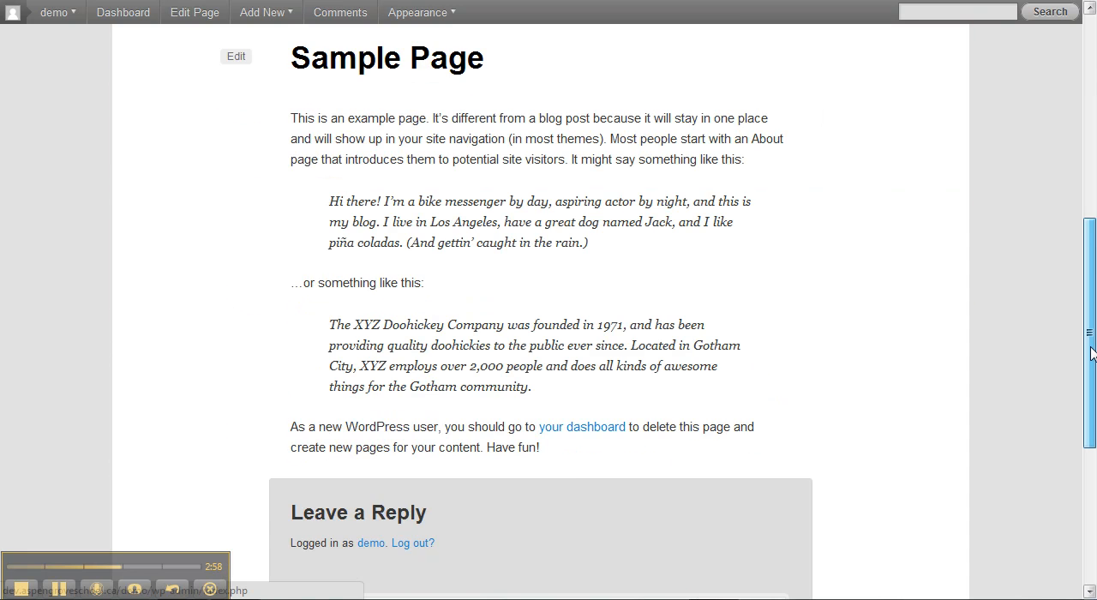
scroll(up, 3)
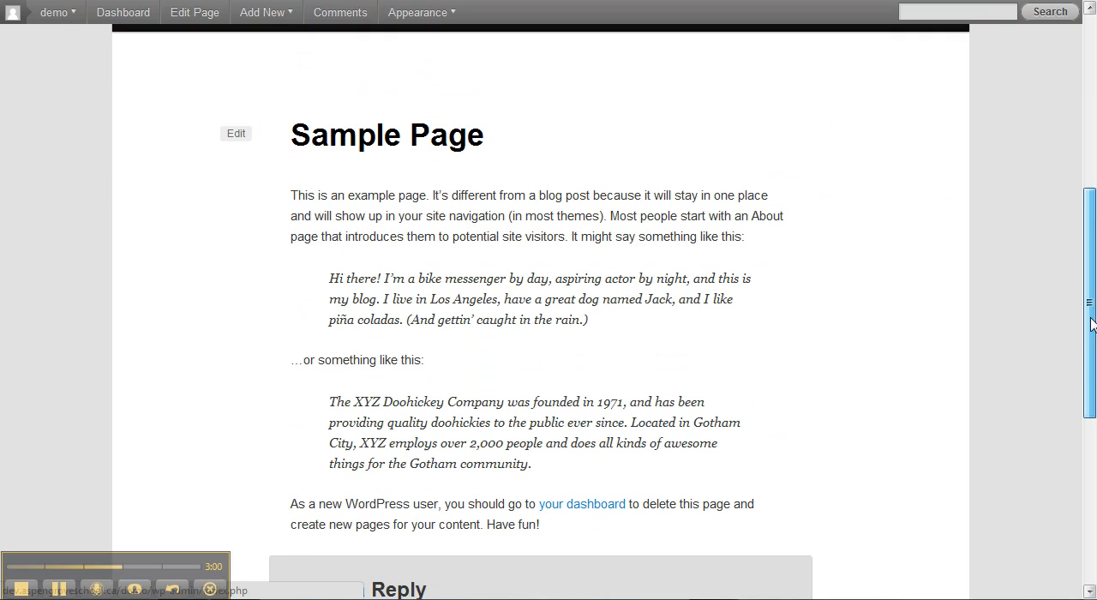
scroll(up, 3)
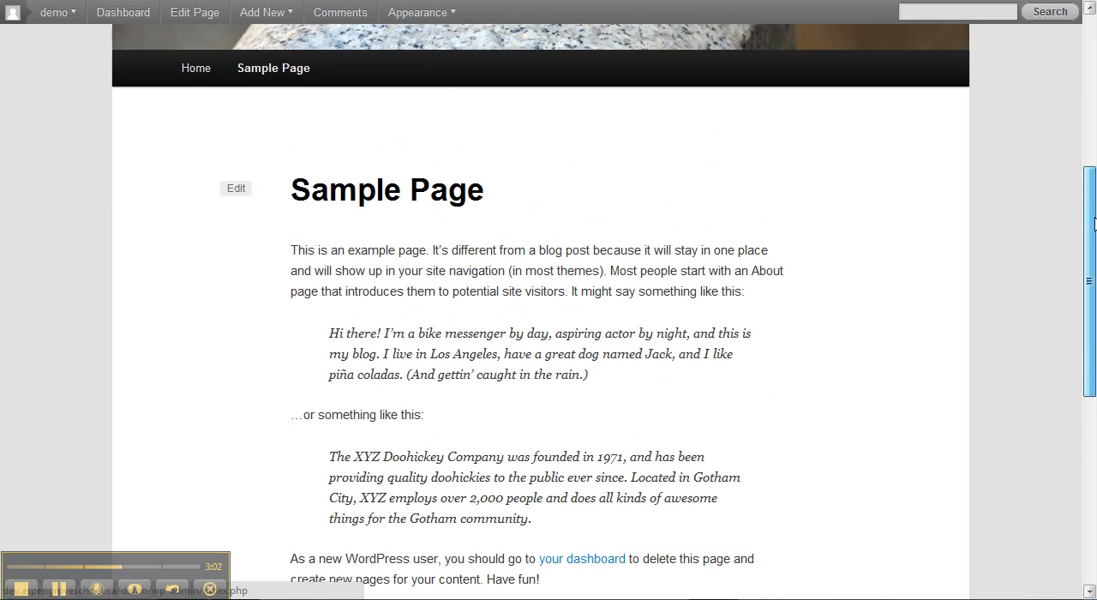
scroll(up, 3)
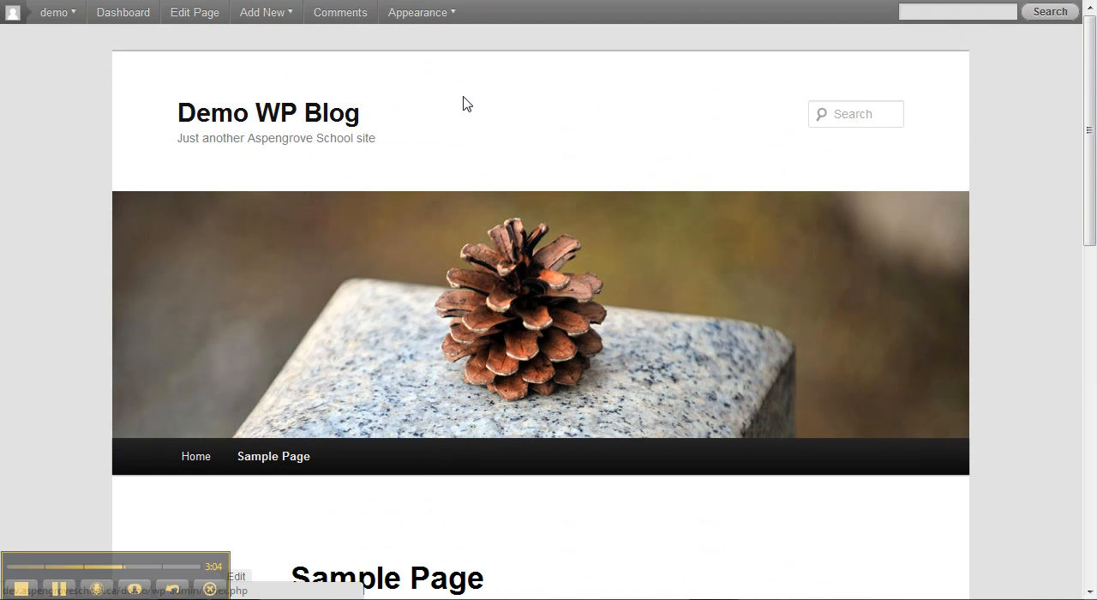
mouse_move(123, 12)
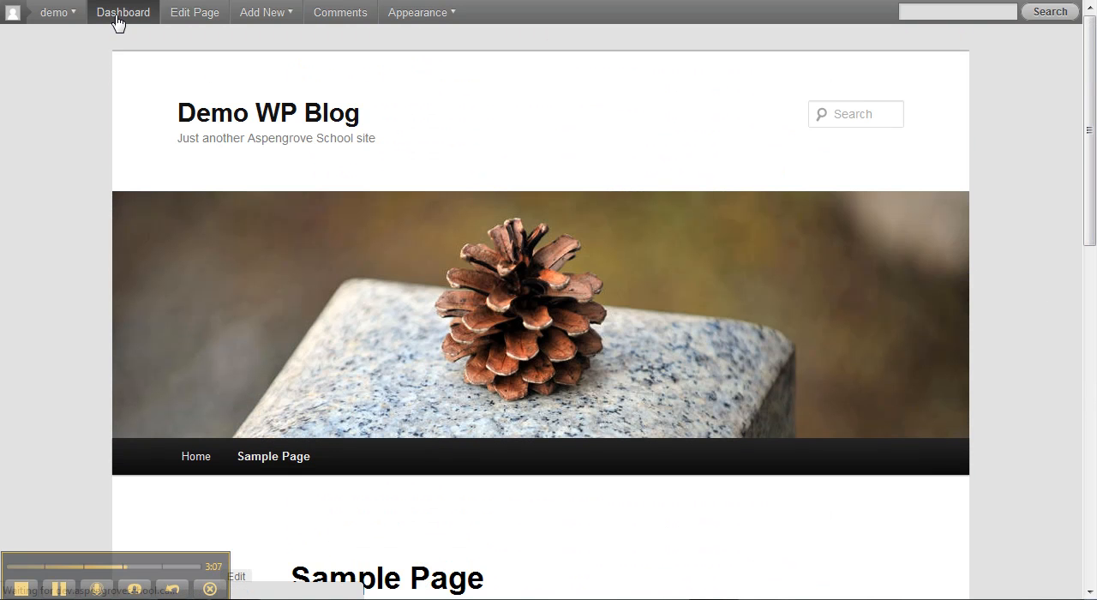
Go to the admin Dashboard from the admin bar
click(122, 12)
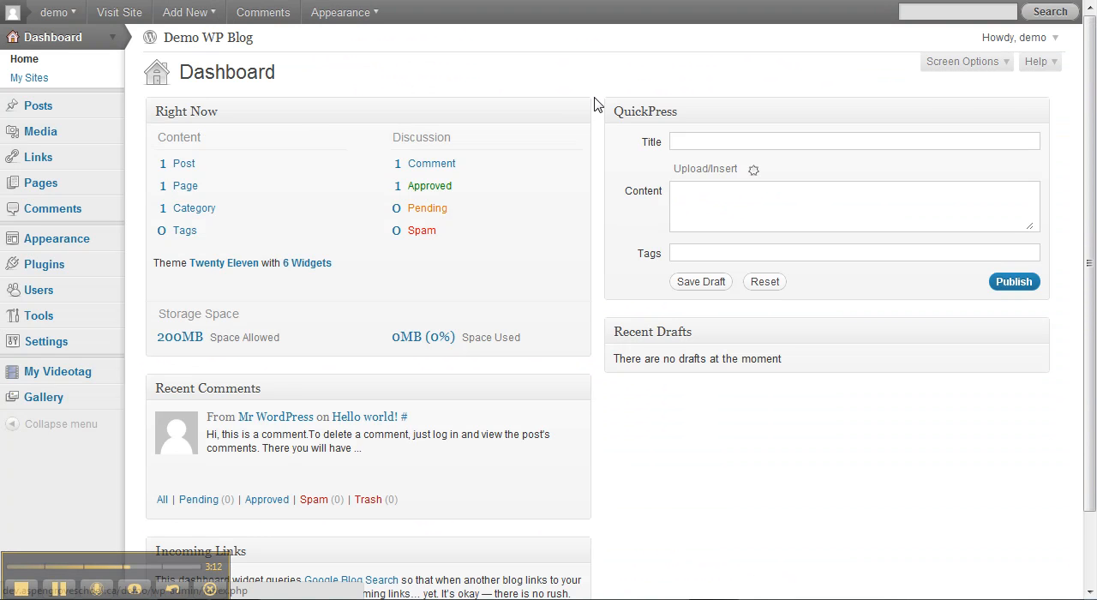
mouse_move(1024, 100)
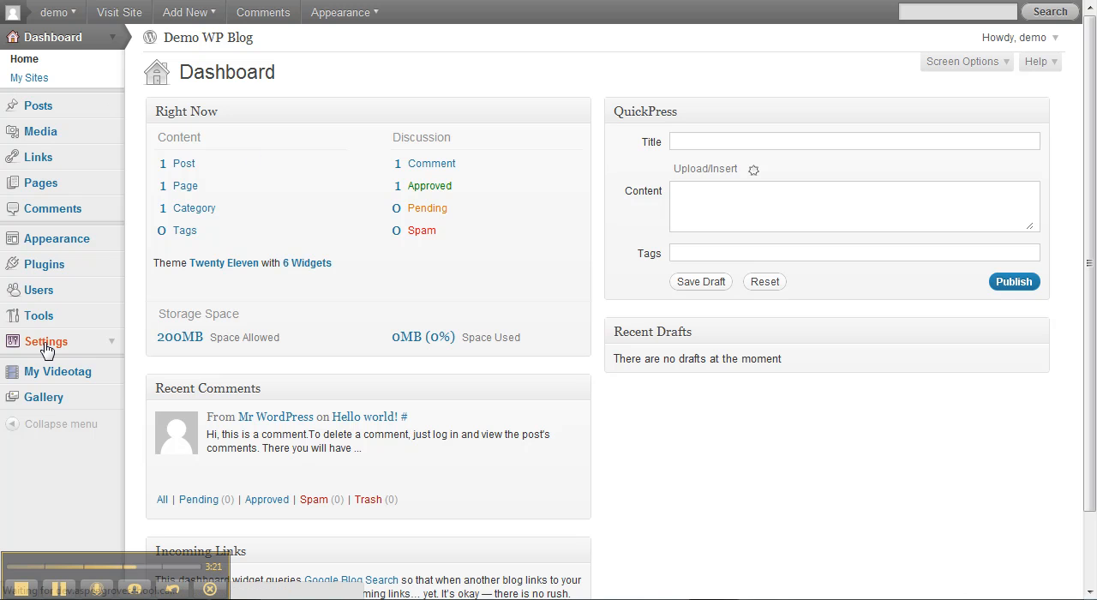
In General Settings, replace the site title with 'Teacher Training Blog'
click(45, 341)
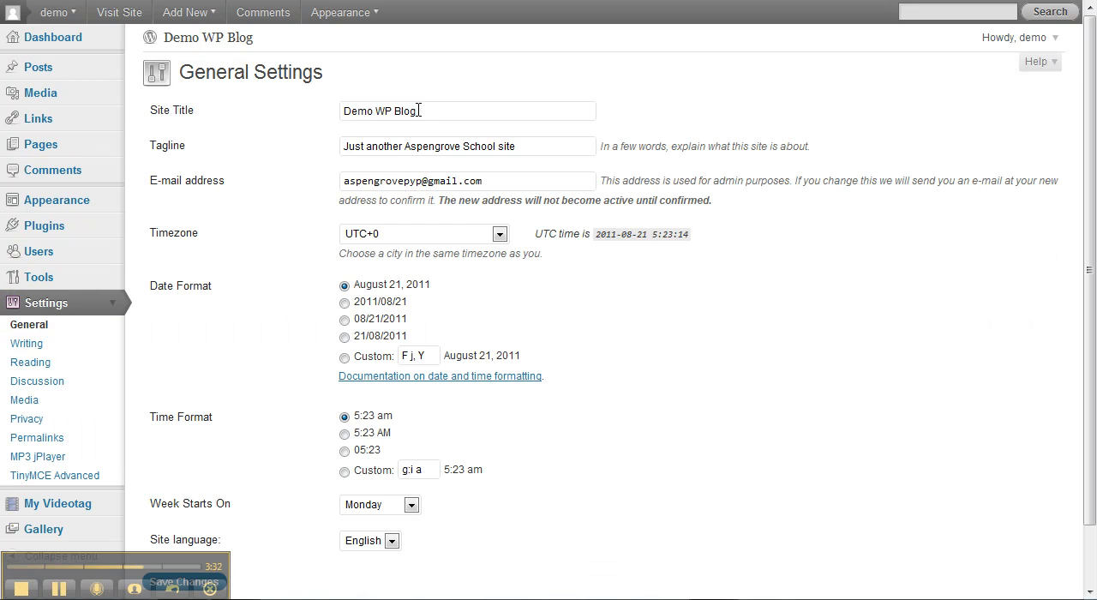
double_click(404, 111)
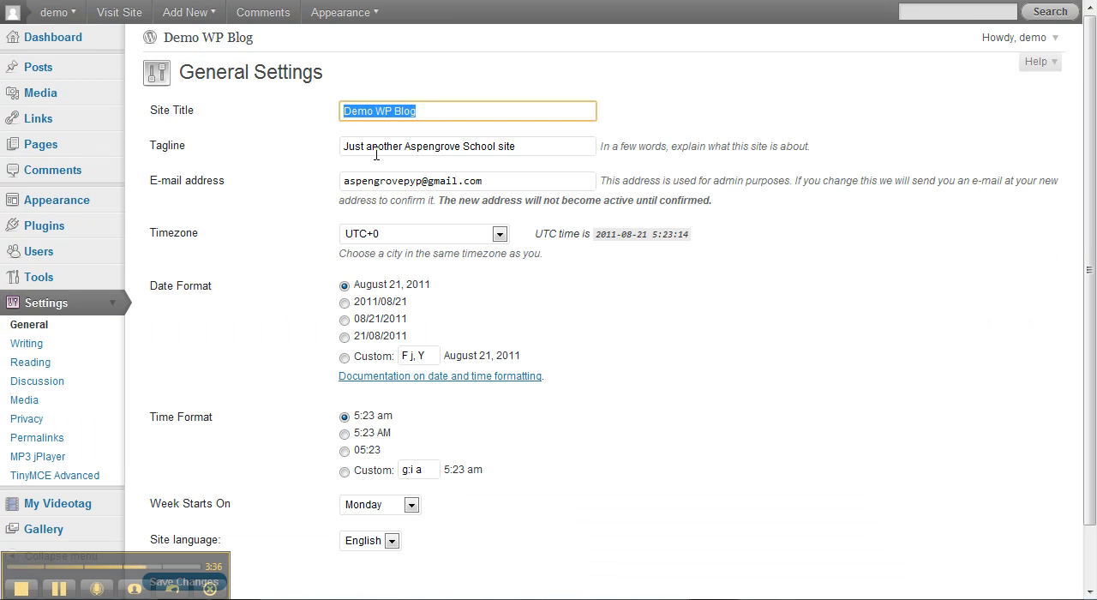
text(Teac)
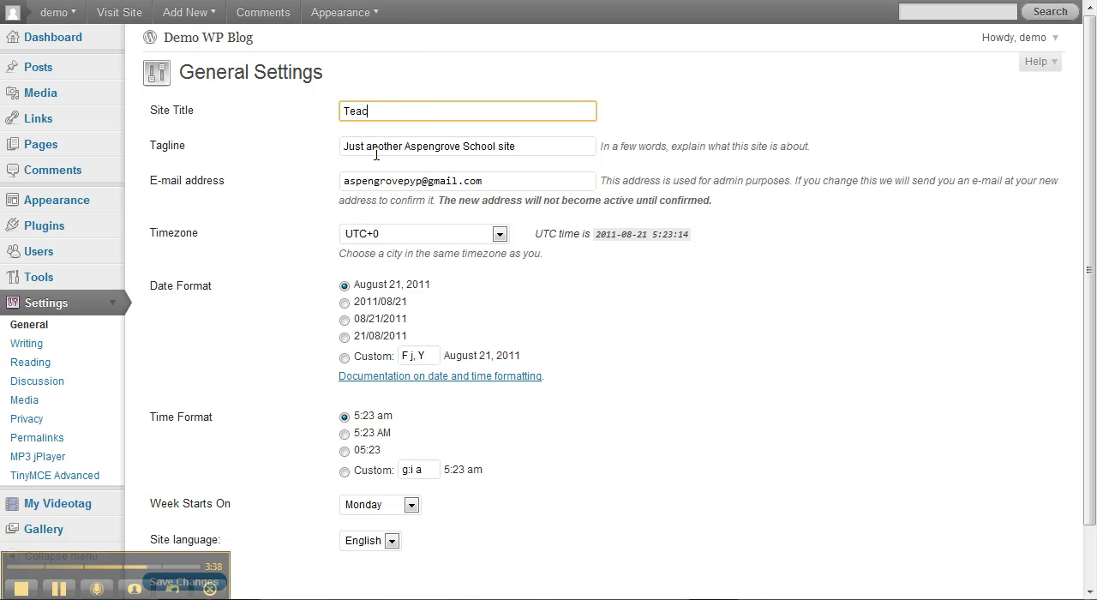
text(her Training Blog)
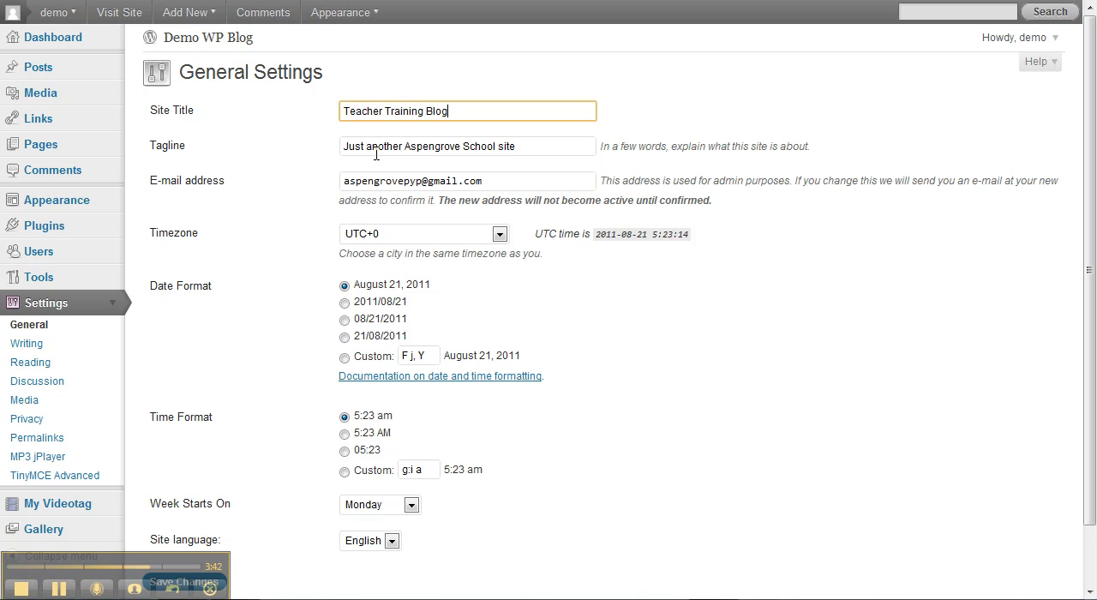
Change the tagline to 'A demo blog for teachers' and save the changes
click(467, 145)
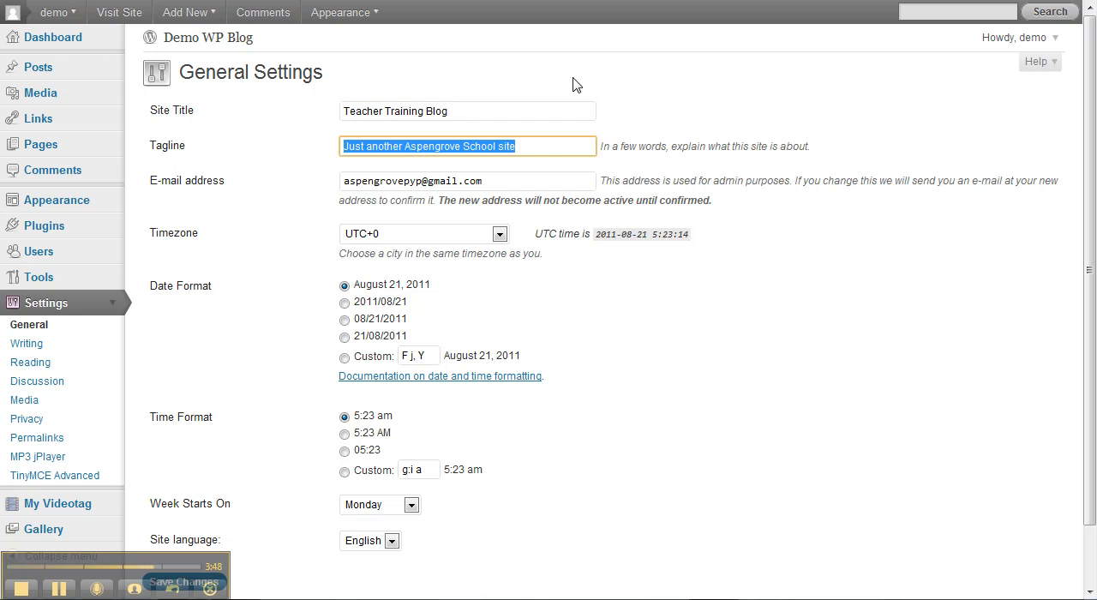
text(A demo blog fo)
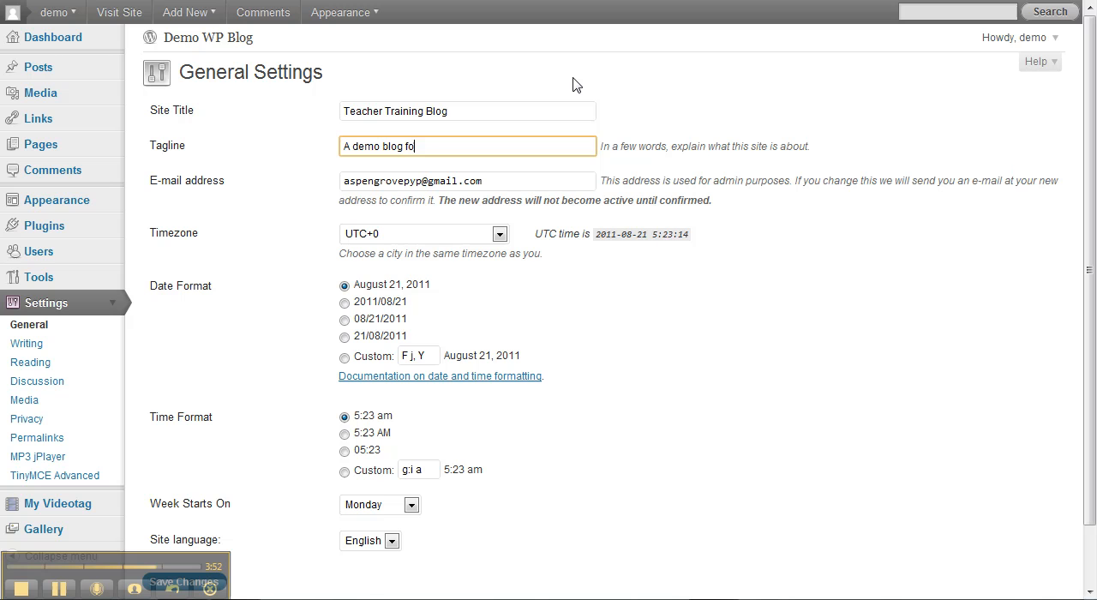
text(r teachers)
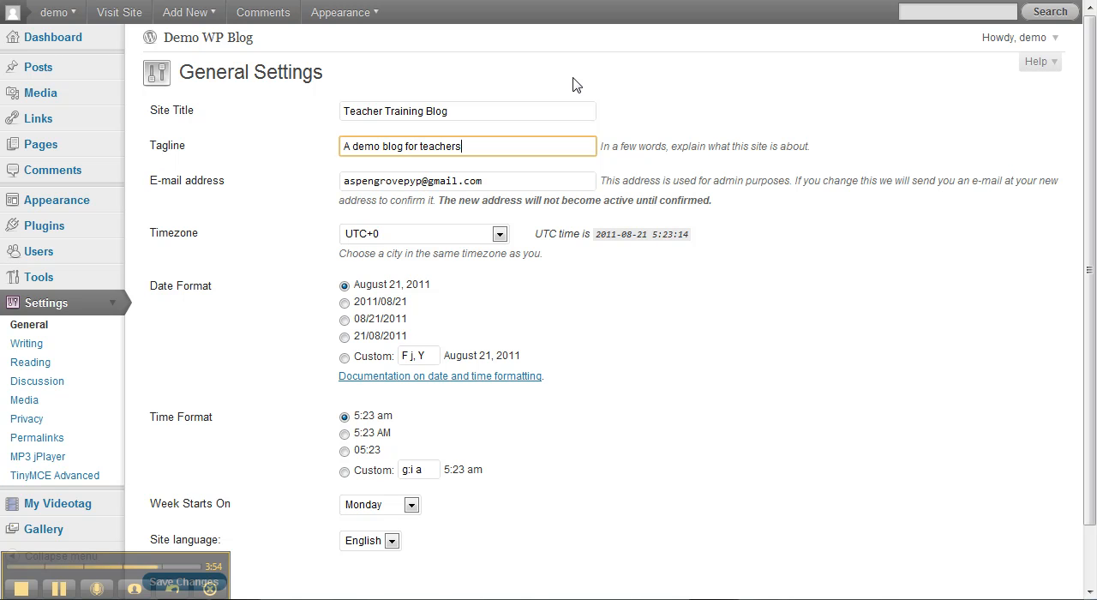
mouse_move(331, 190)
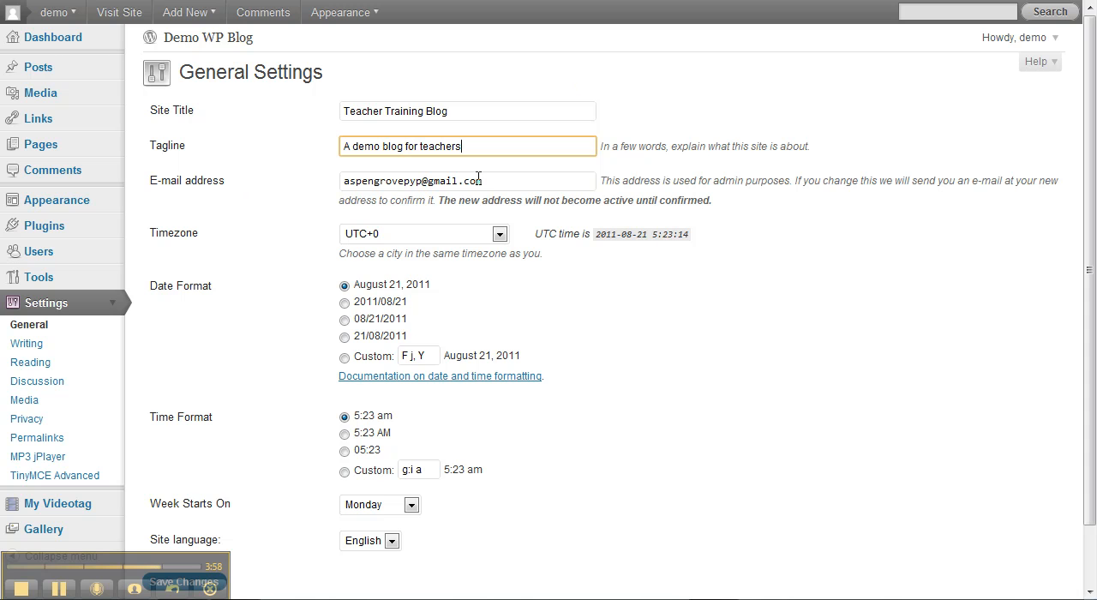
mouse_move(735, 227)
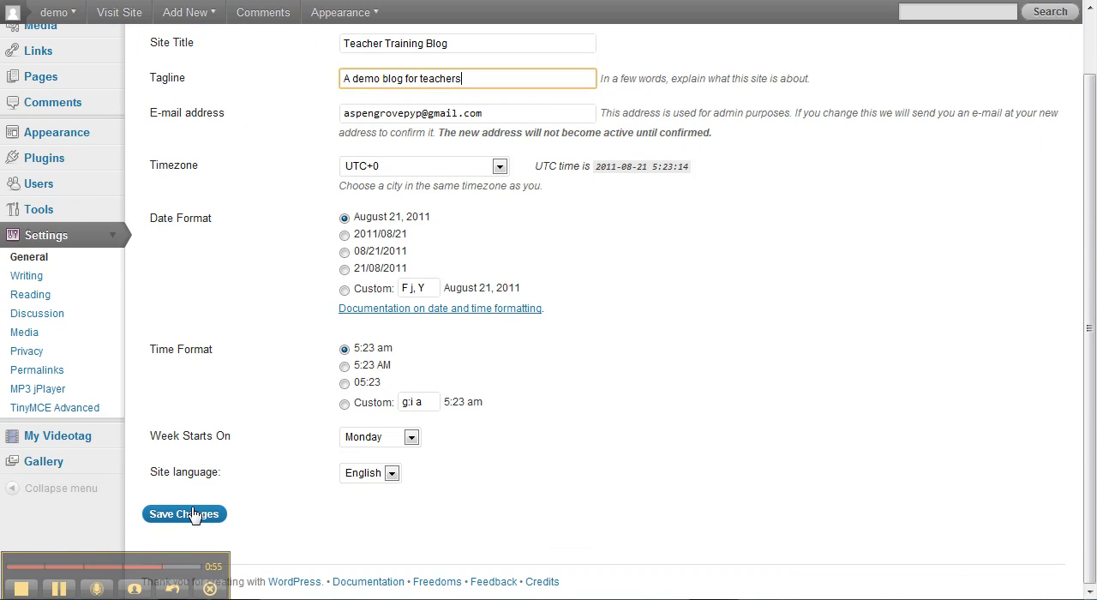
click(183, 513)
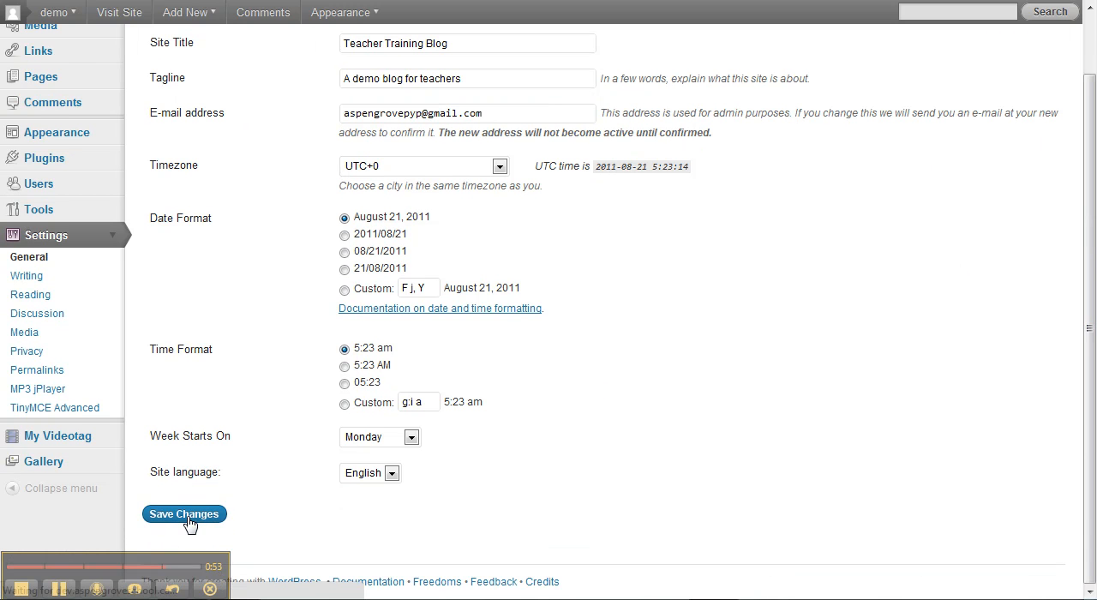